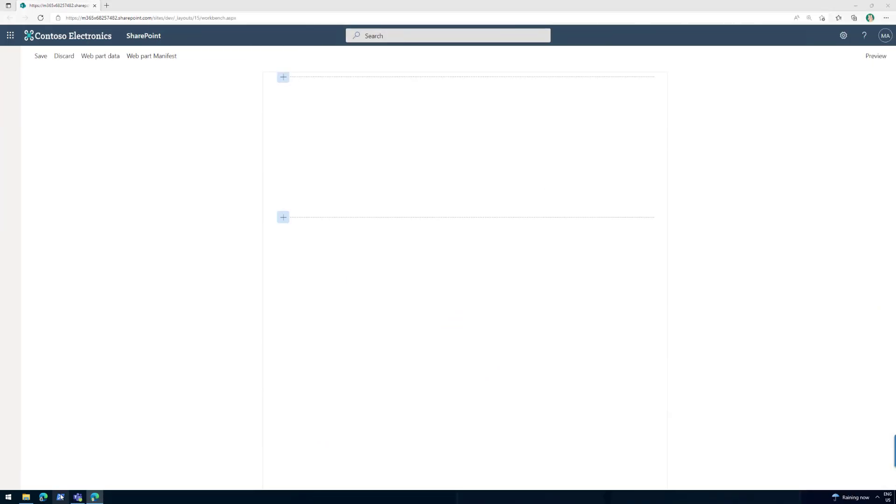
In PowerShell, navigate to C:\code\webpart and launch the project in VS Code with 'code .'
left_click(59, 497)
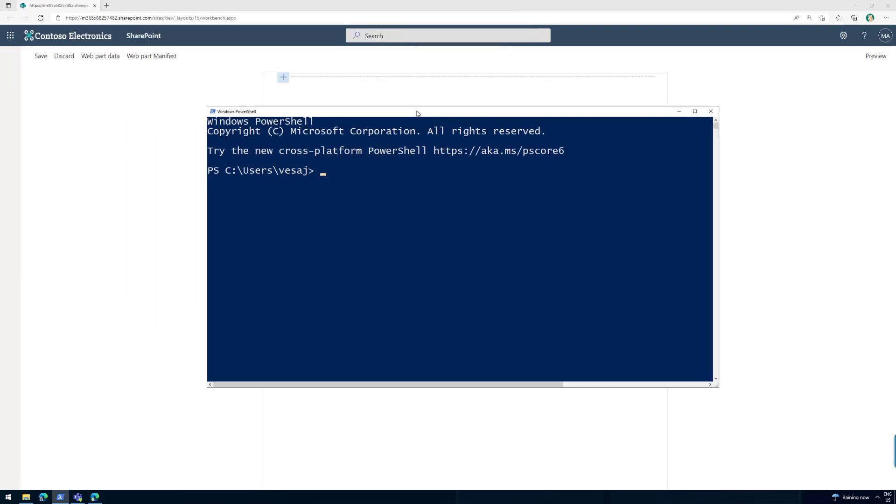
key("Return")
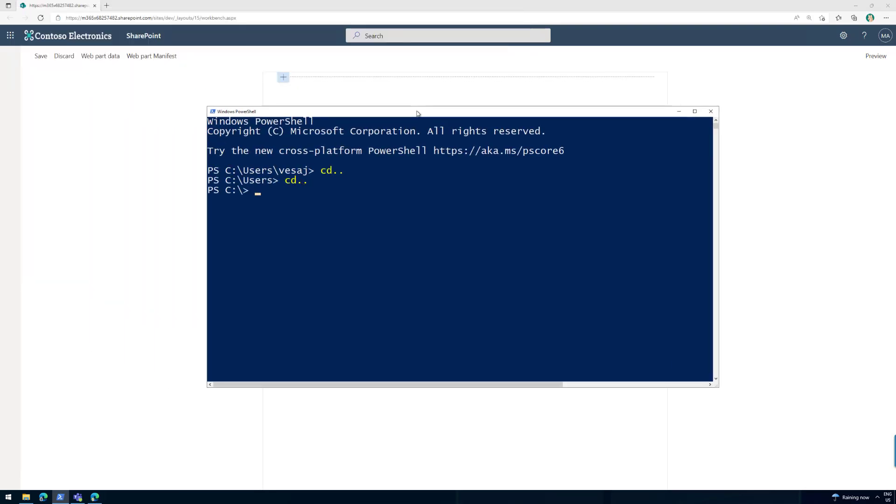
type("cd")
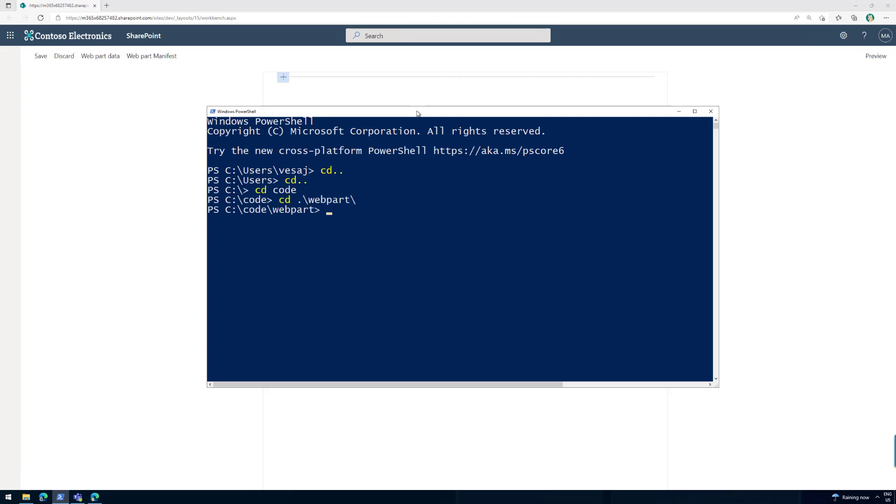
type("code .")
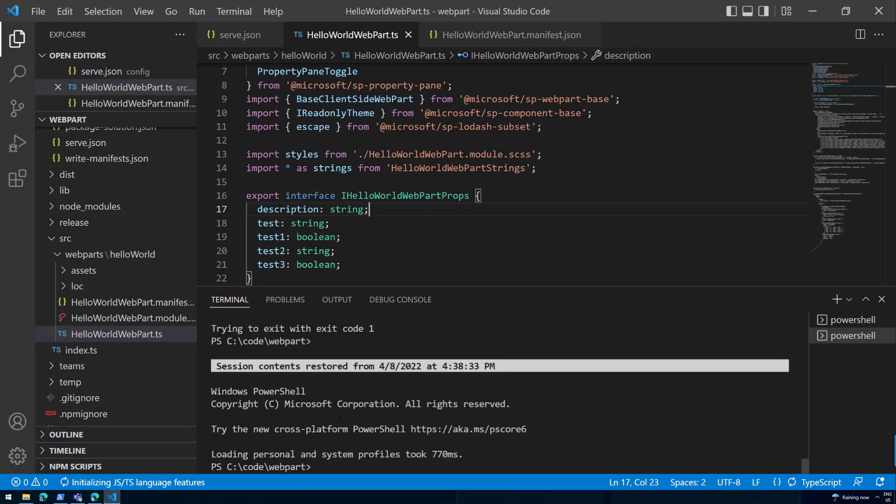
Clear the integrated terminal output, then browse the Run, View and Terminal menus
left_click(343, 467)
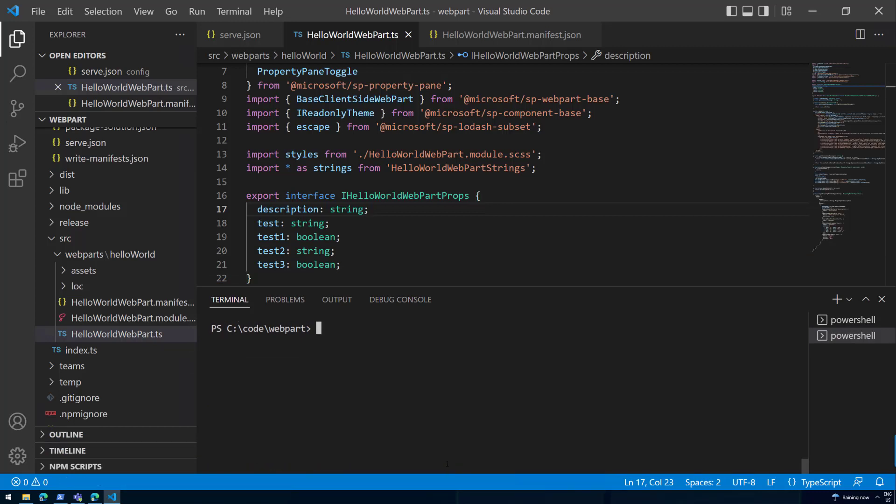
mouse_move(60, 497)
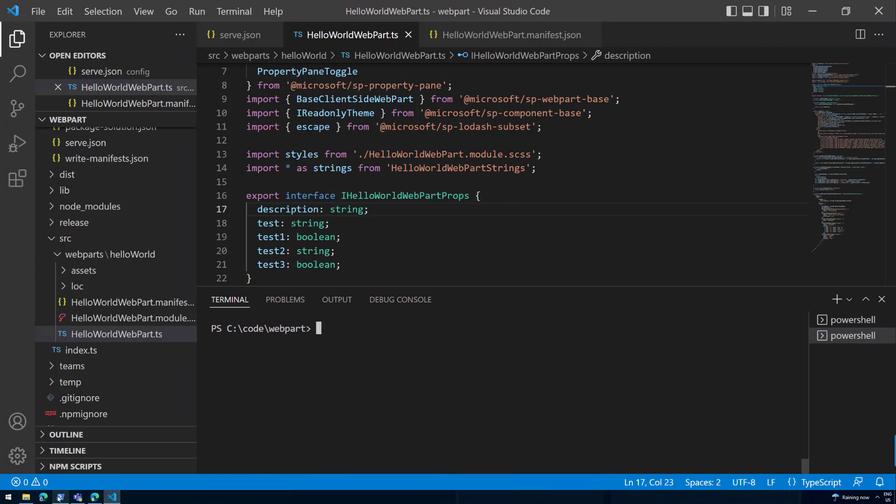
left_click(60, 495)
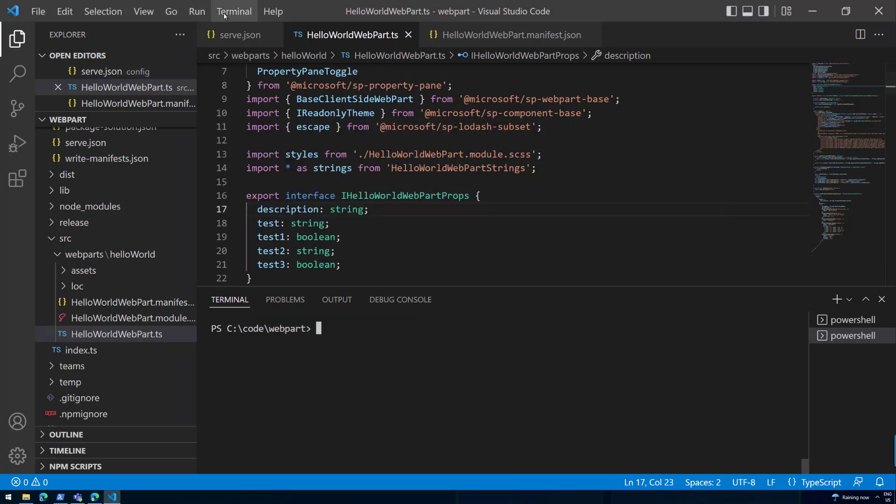
left_click(196, 11)
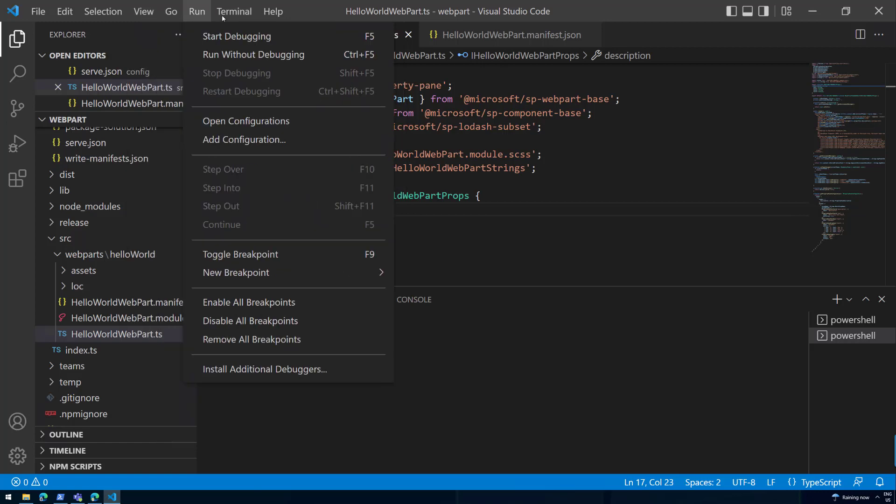
left_click(143, 11)
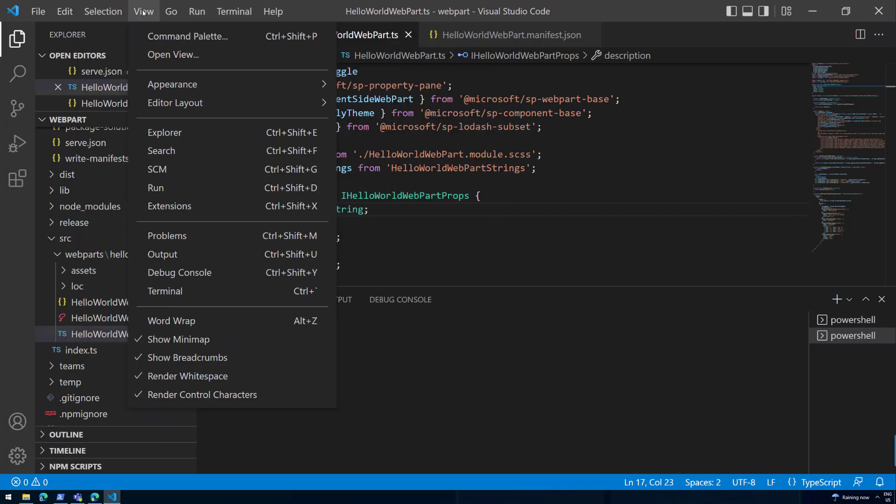
left_click(233, 11)
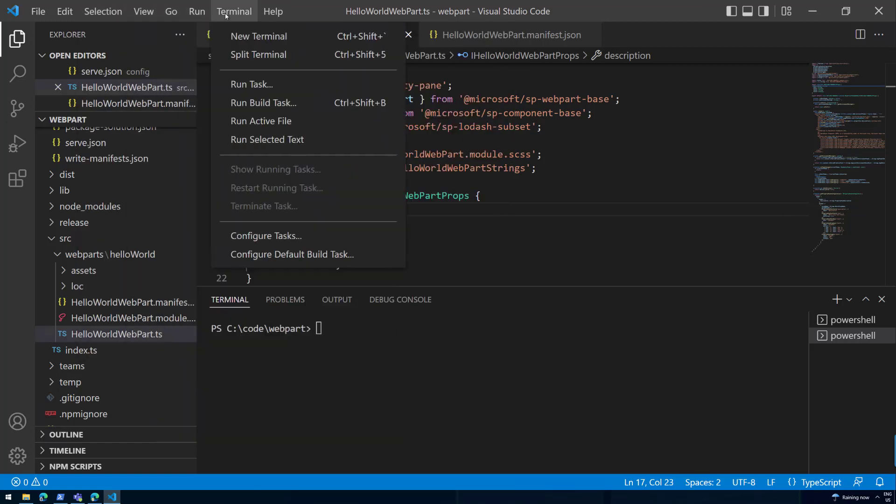
mouse_move(508, 322)
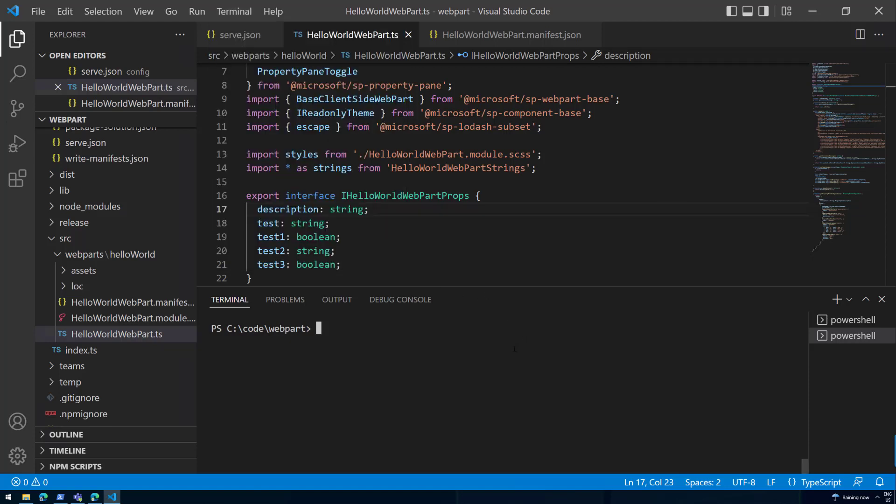
Run 'gulp serve' in the terminal to launch the SharePoint workbench
type("gulp serve")
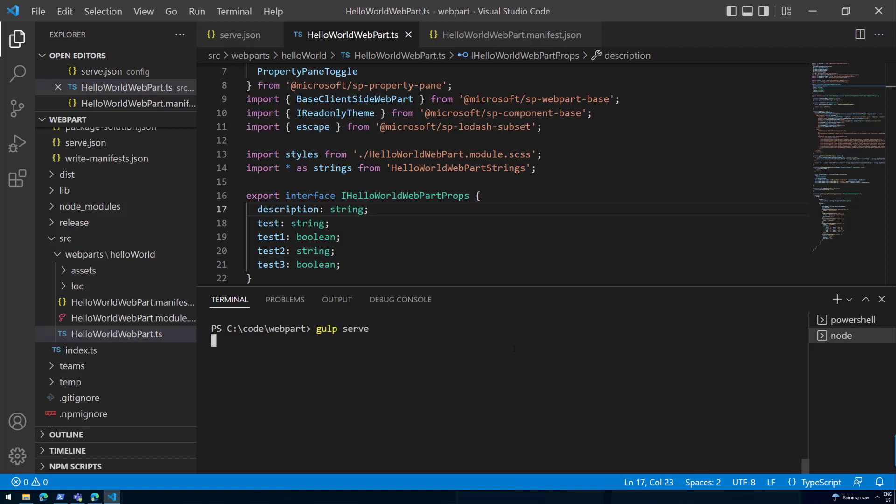
key("Return")
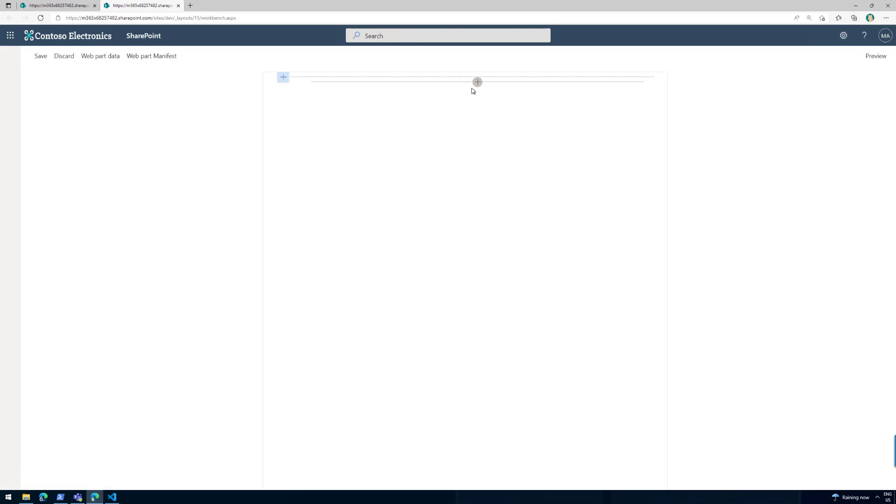
Add the local HelloWorld web part to the workbench canvas, then return to the code
left_click(477, 82)
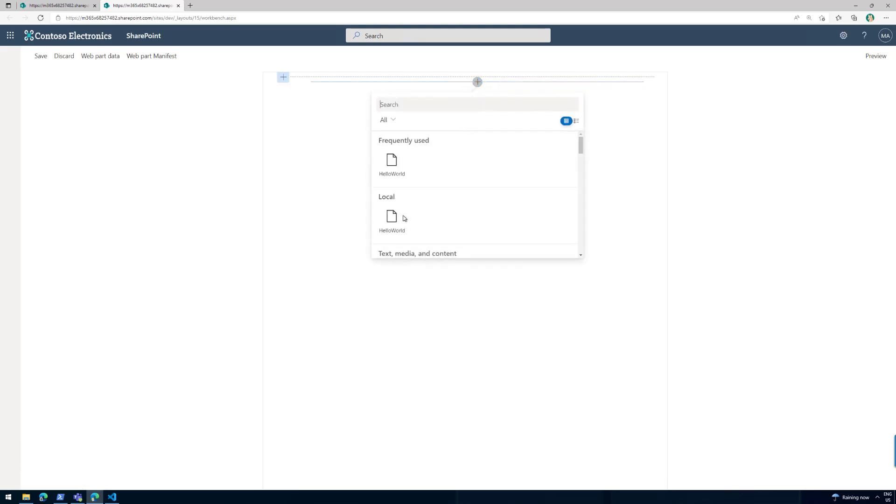
left_click(391, 221)
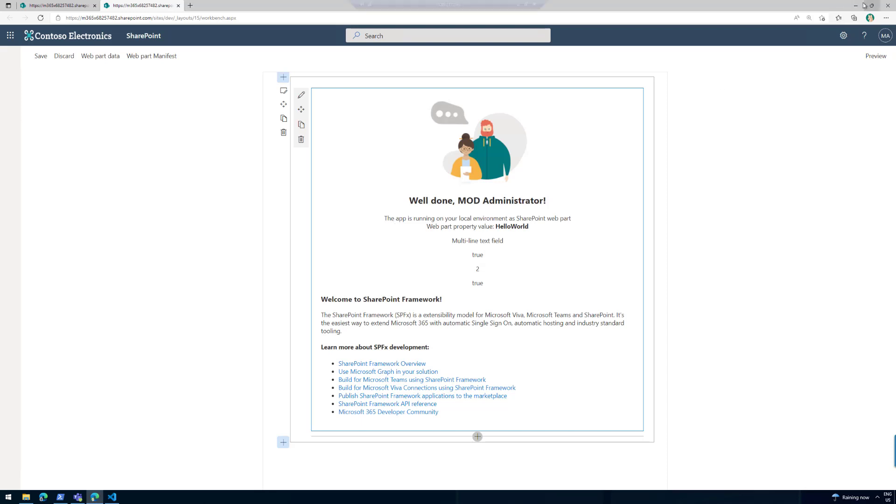
left_click(112, 497)
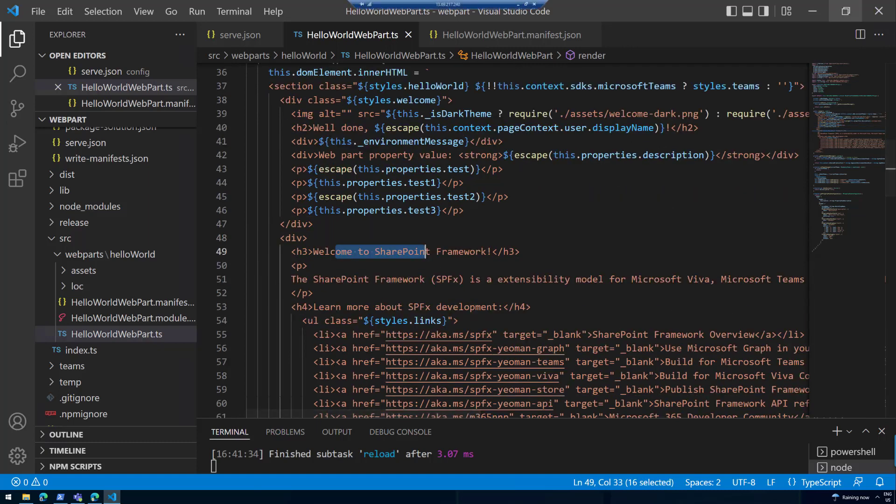
mouse_move(373, 236)
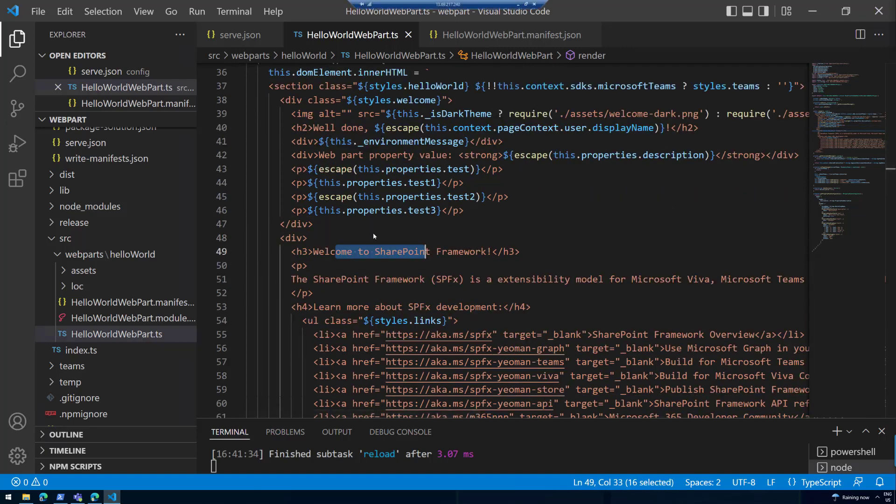
Trim render() markup to the welcome heading with description, test and 'Loading from' web.title lines
left_click(323, 169)
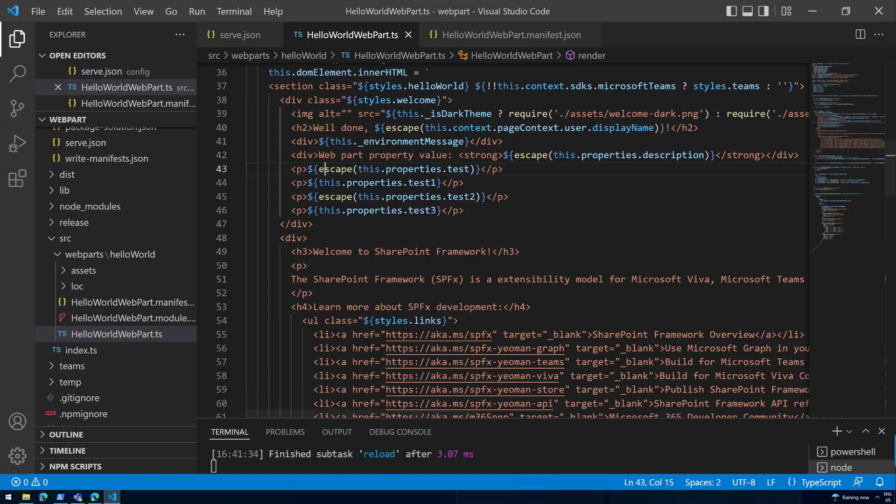
scroll("up", 3)
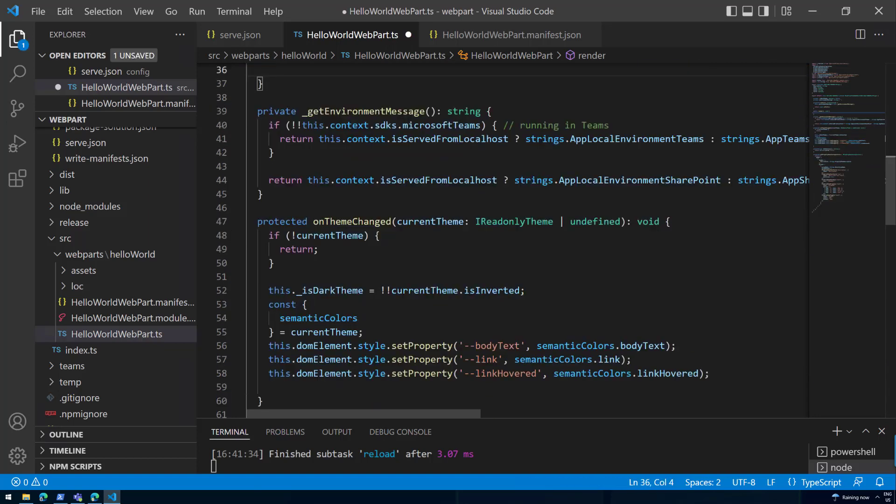
scroll("up", 3)
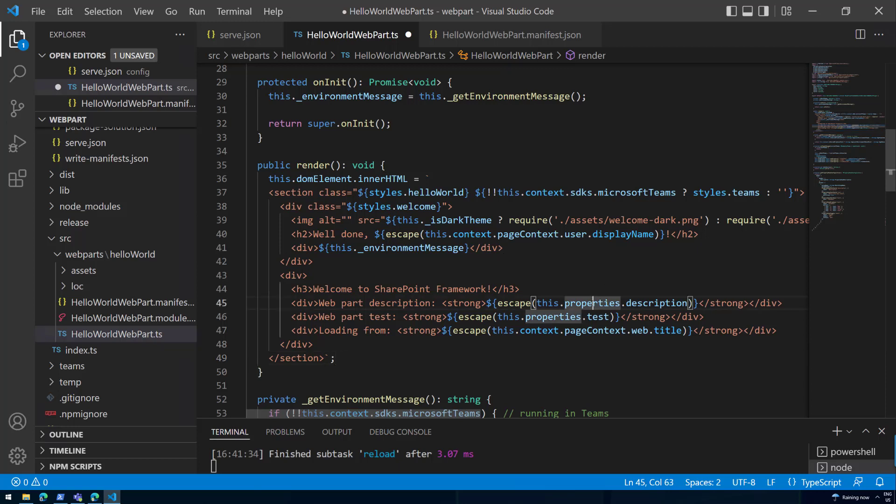
Start a new this.context.pageContext. line at the top of render() to explore its completions
left_click(612, 316)
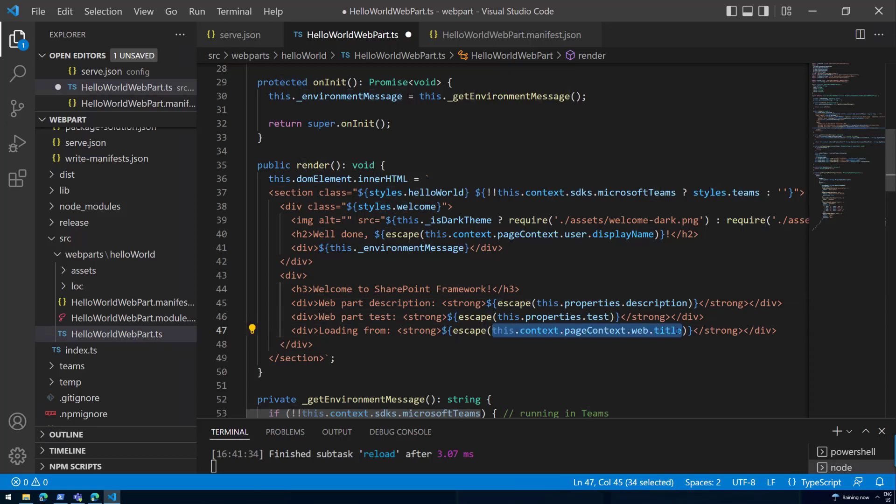
left_click(385, 165)
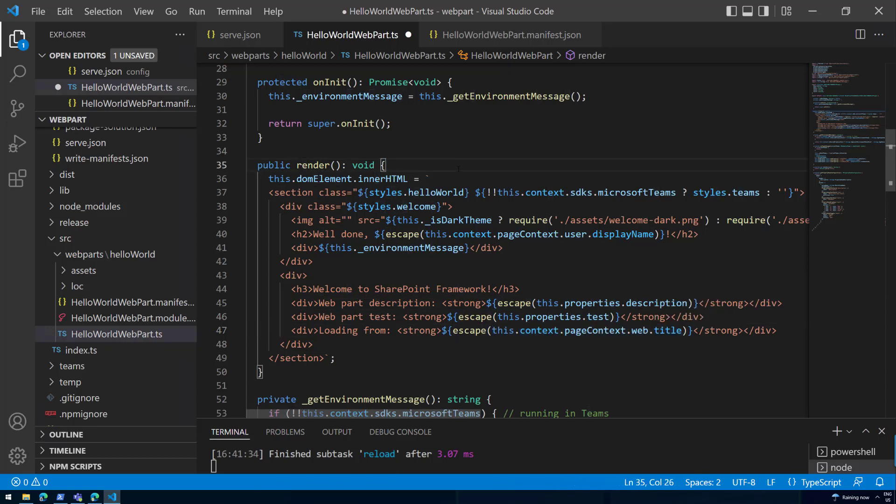
key("Enter")
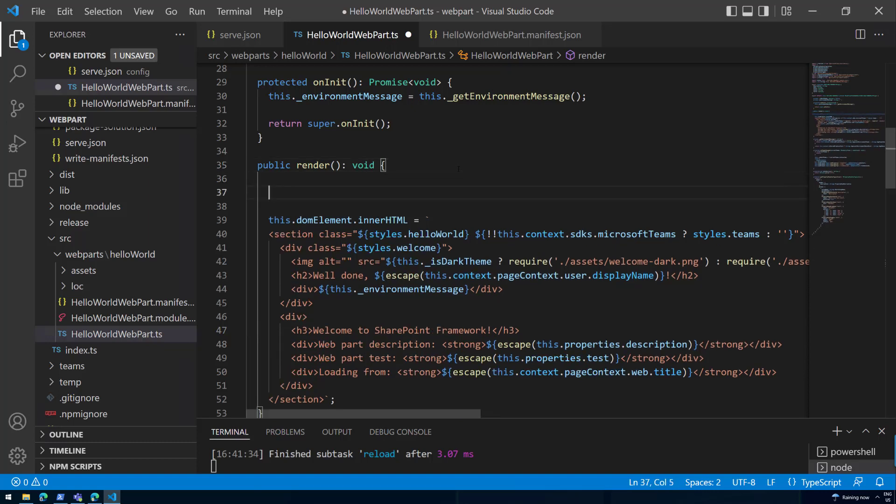
type("this.")
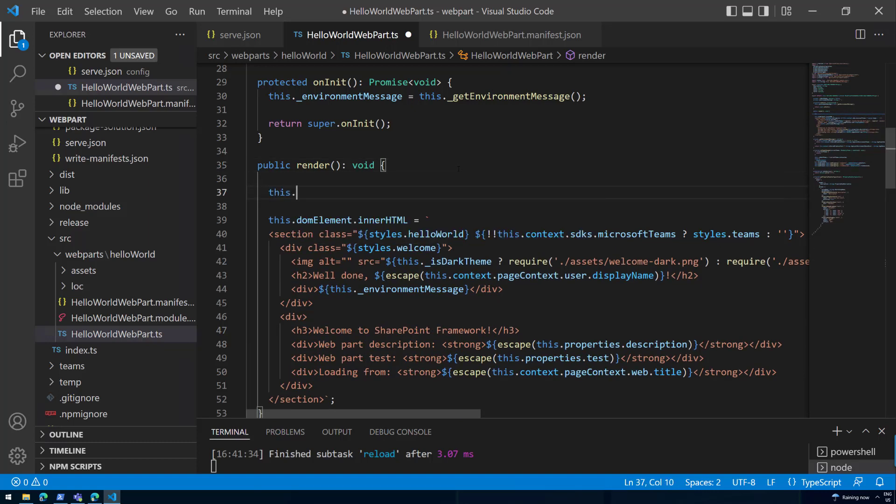
type("conx")
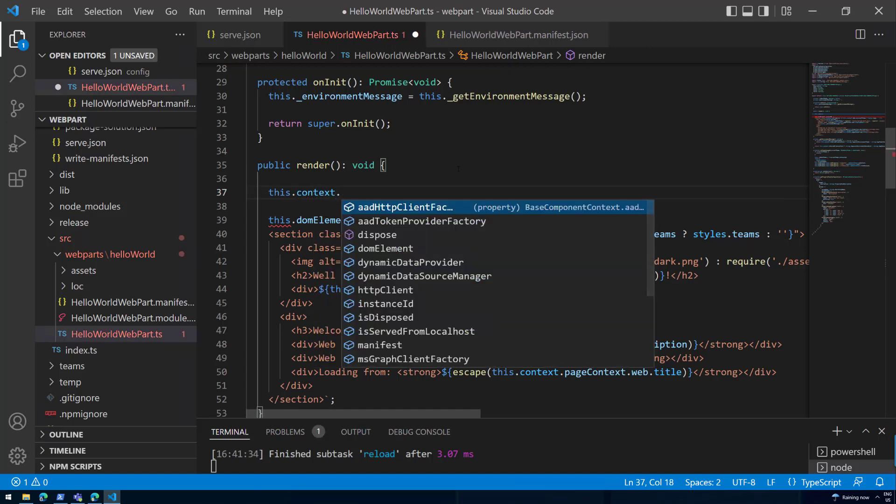
mouse_move(422, 290)
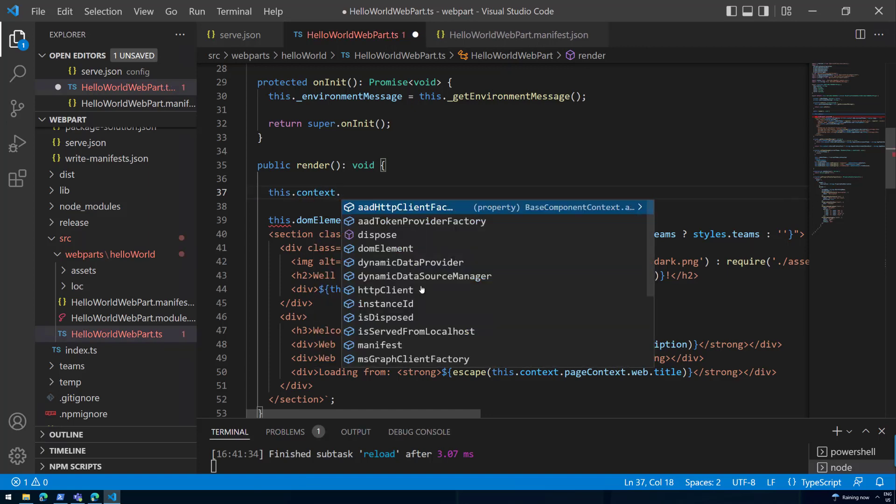
scroll("down", 3)
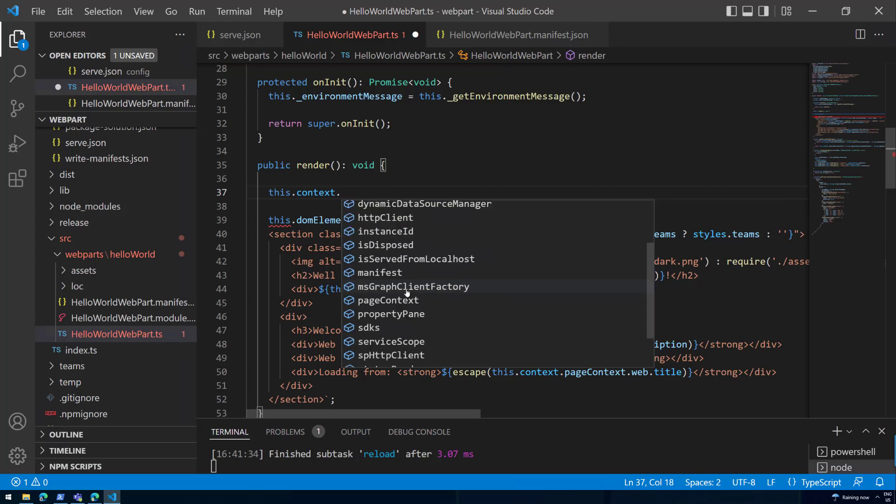
scroll("down", 3)
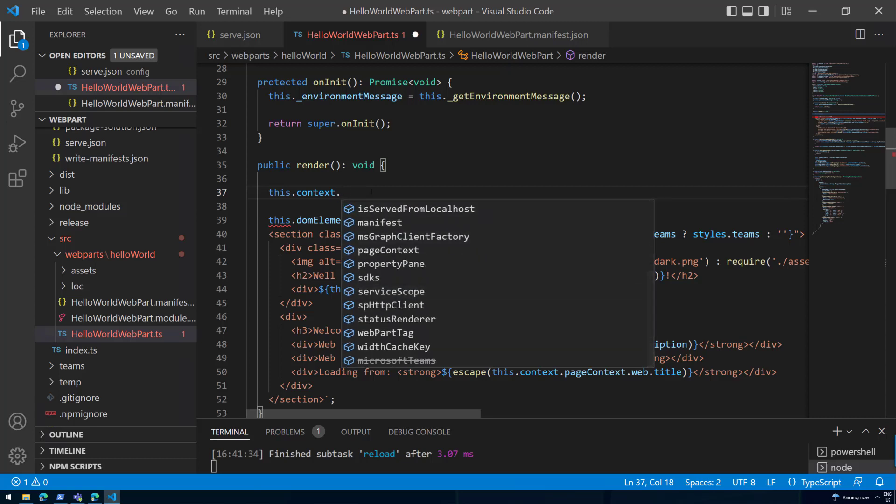
type("pageContext.")
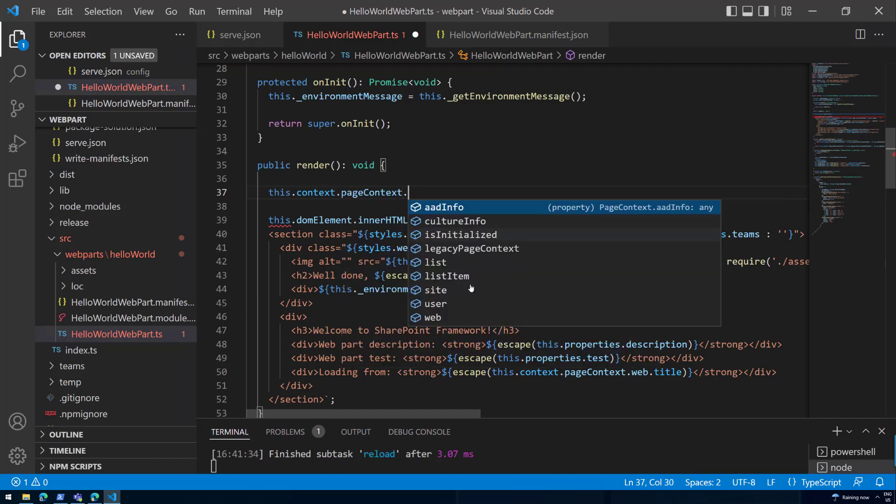
mouse_move(466, 289)
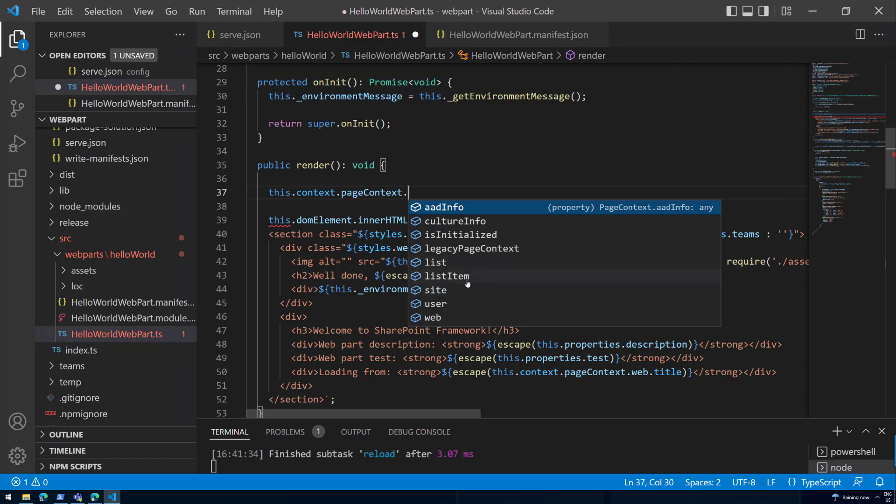
mouse_move(453, 320)
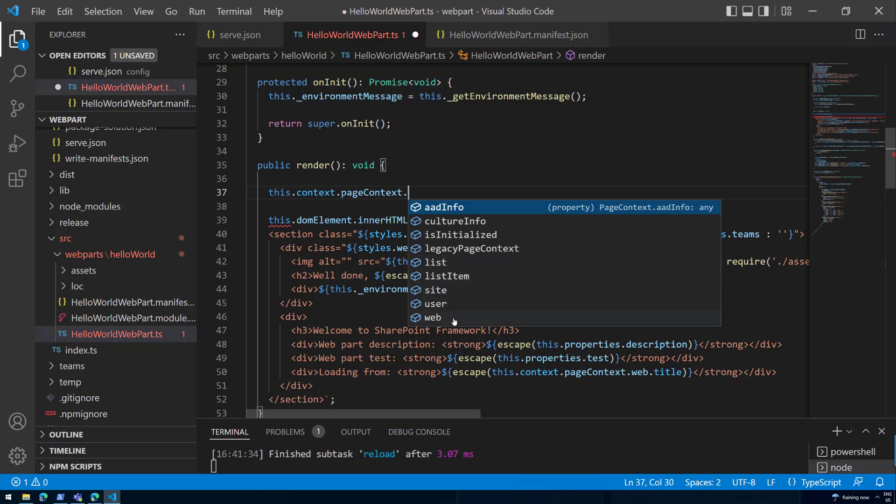
mouse_move(469, 294)
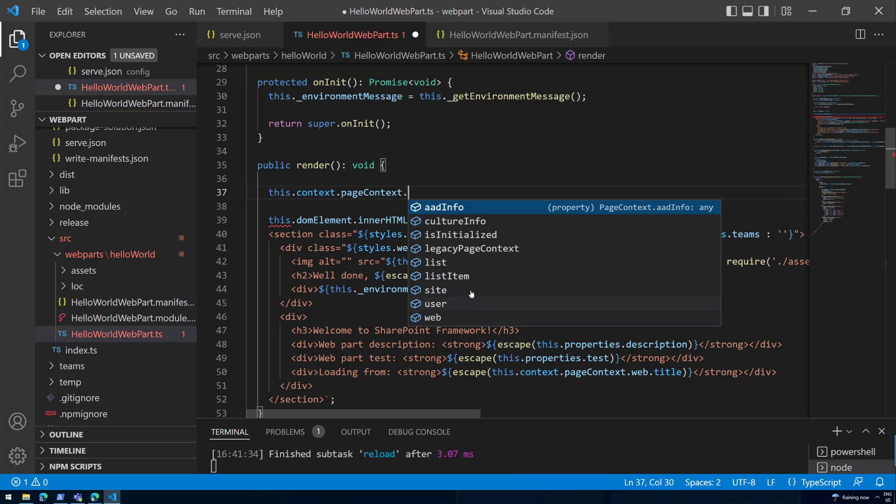
mouse_move(468, 317)
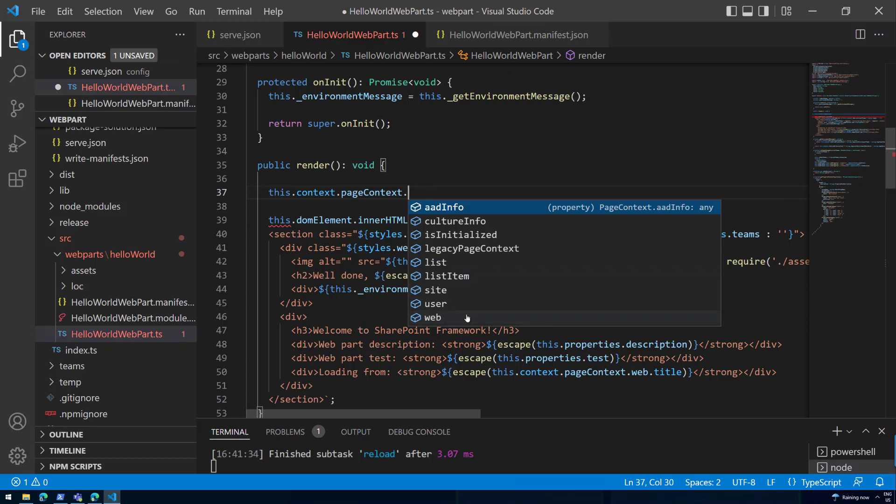
mouse_move(460, 228)
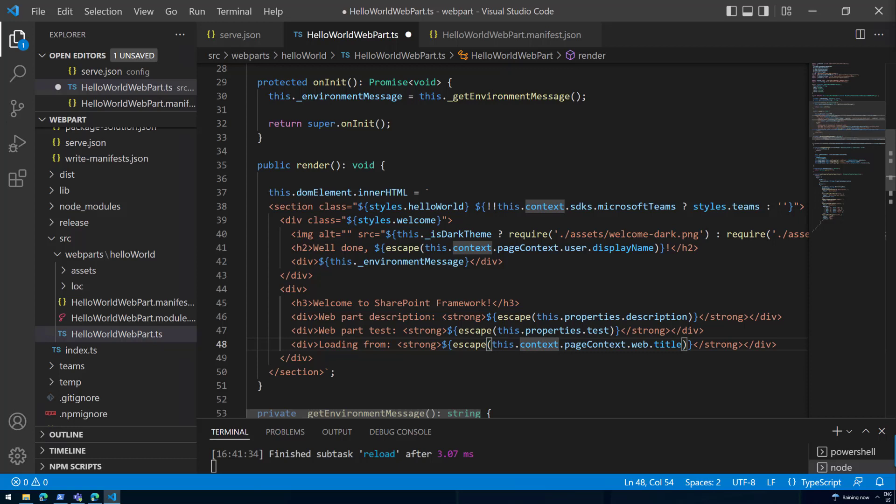
mouse_move(429, 300)
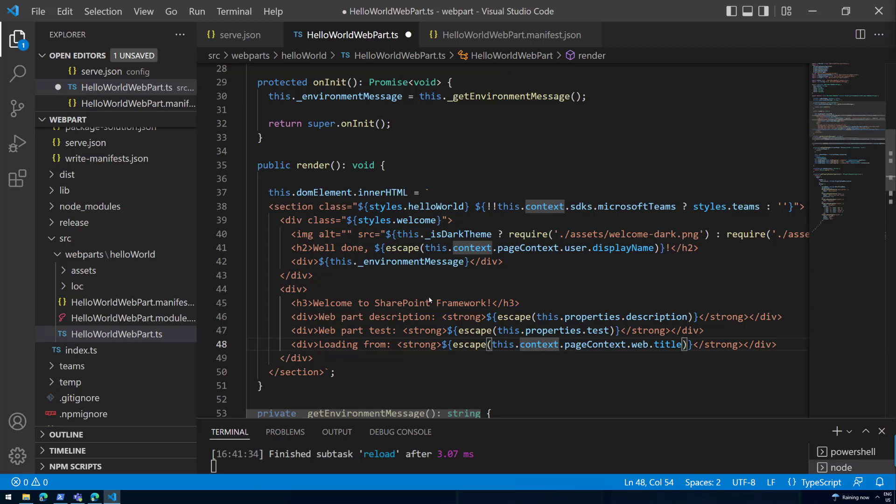
Save HelloWorldWebPart.ts so gulp serve rebuilds the web part
left_click(307, 288)
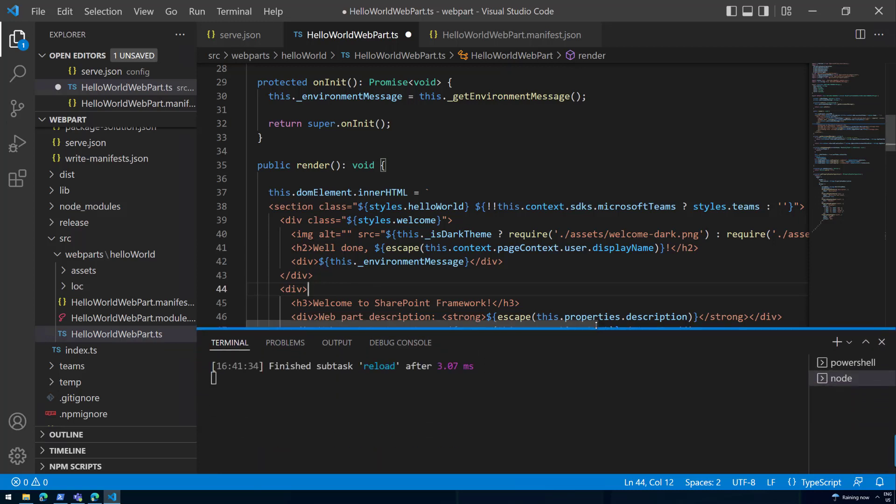
key("ctrl+s")
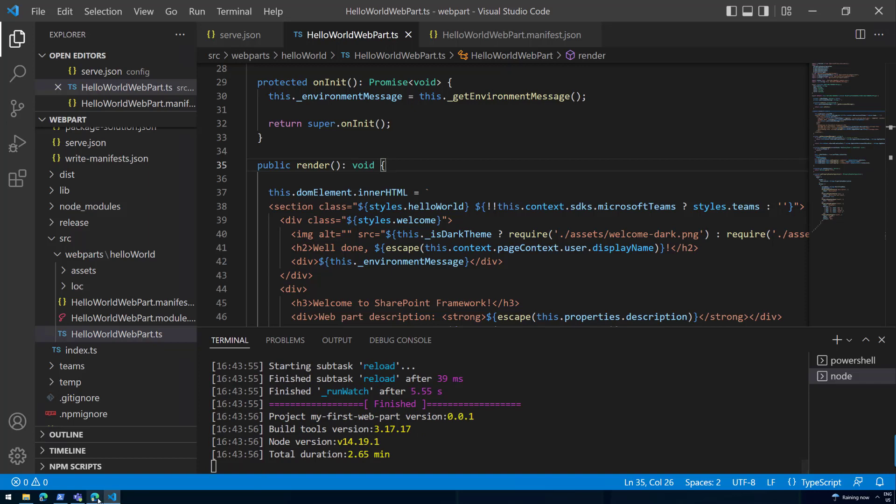
Refresh the workbench in Edge to show 'Loading from: dev', then select the site URL
left_click(94, 497)
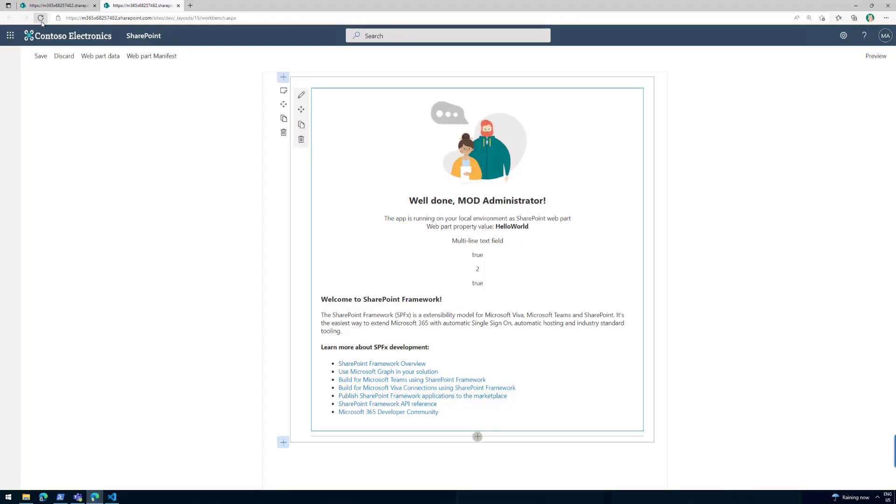
left_click(41, 18)
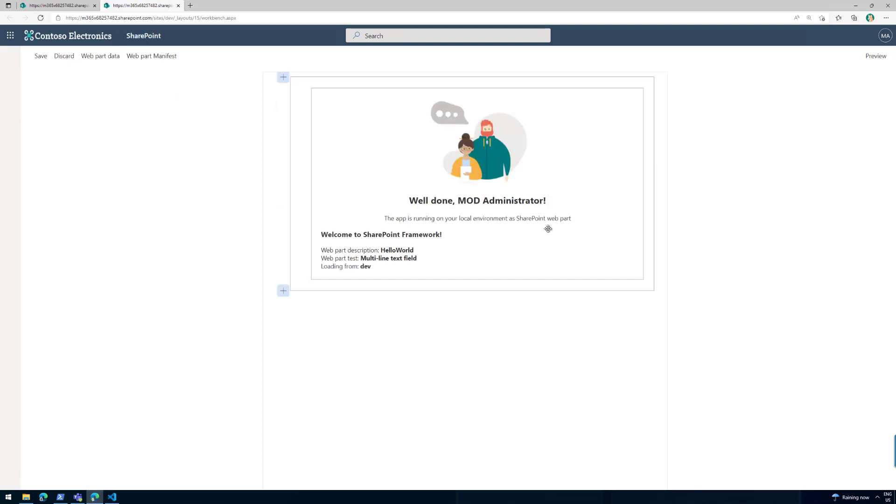
mouse_move(391, 252)
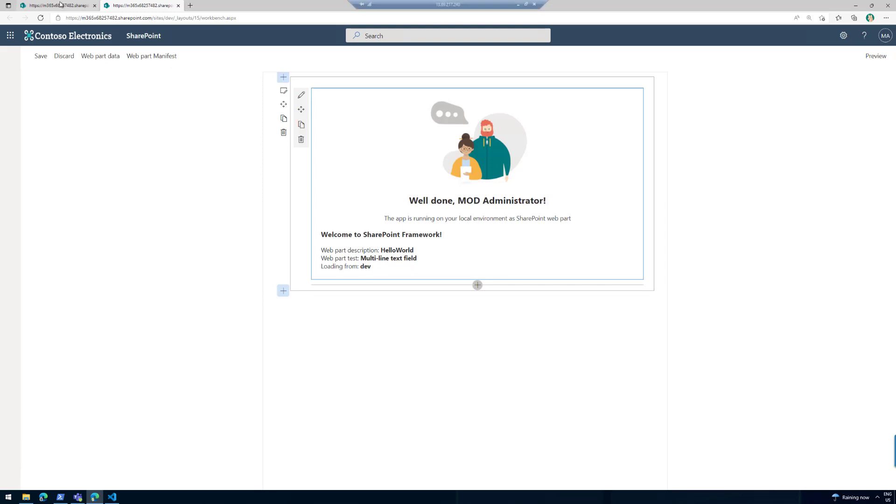
left_click(166, 18)
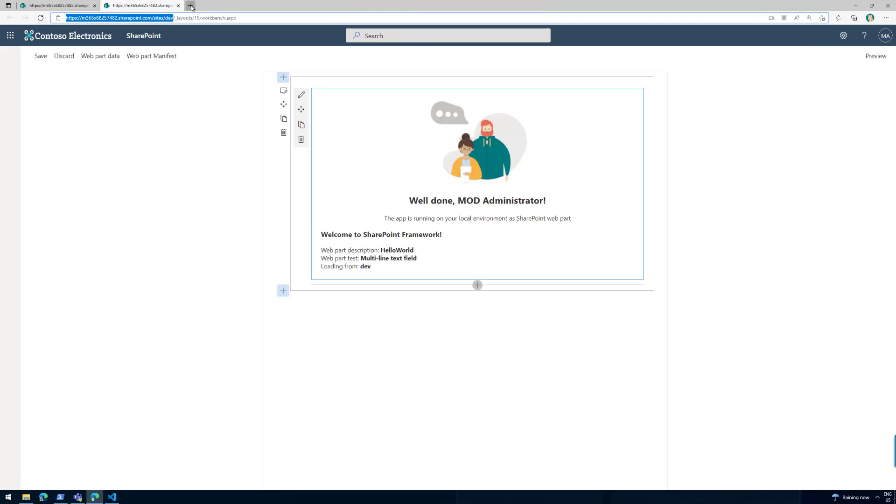
Open the dev site's home page in a new browser tab
left_click(191, 6)
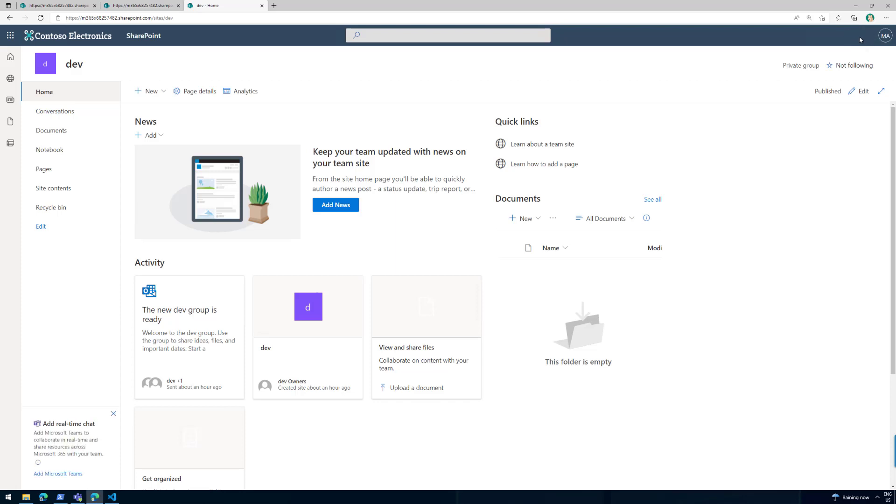
mouse_move(746, 59)
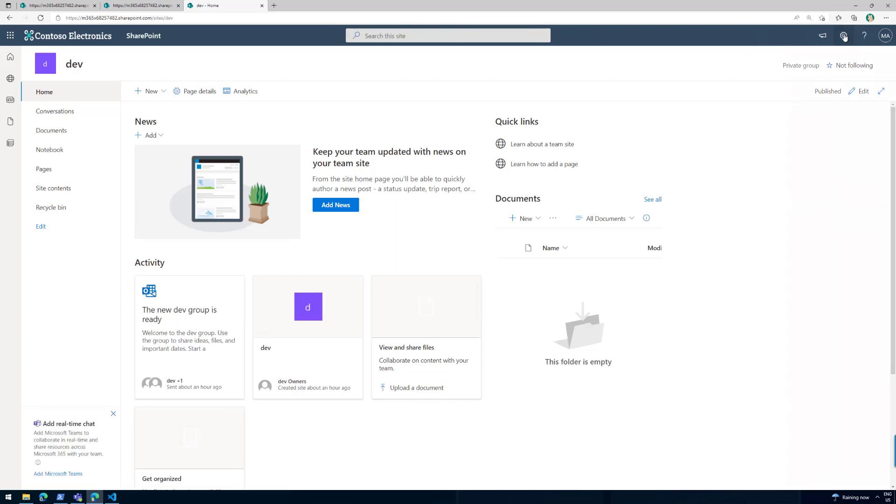
In Site information, replace the site name with 'My Developer Site'
left_click(843, 36)
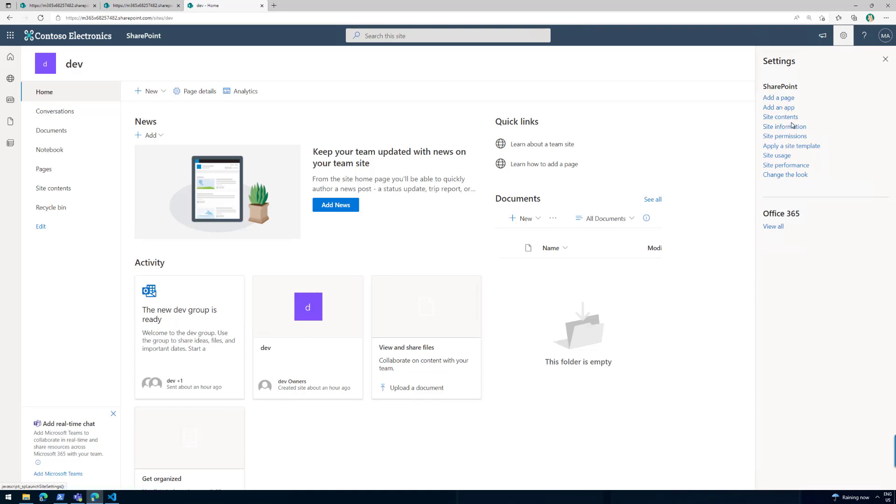
left_click(784, 126)
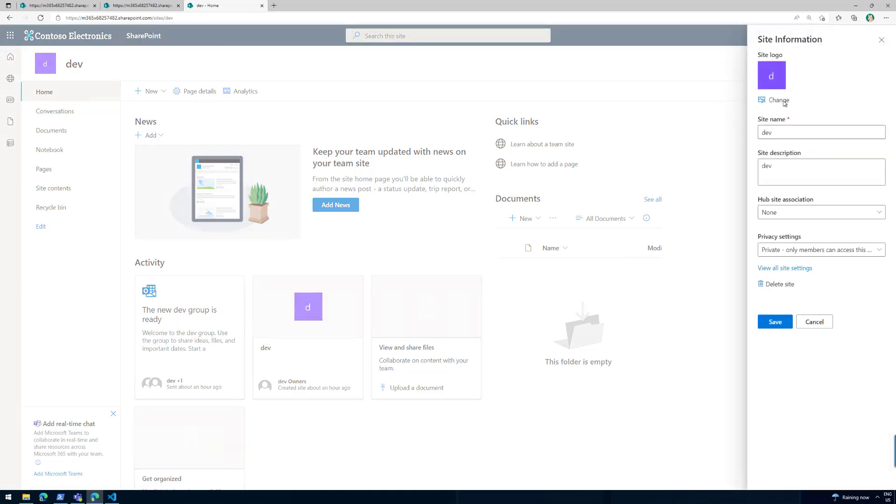
triple_click(820, 132)
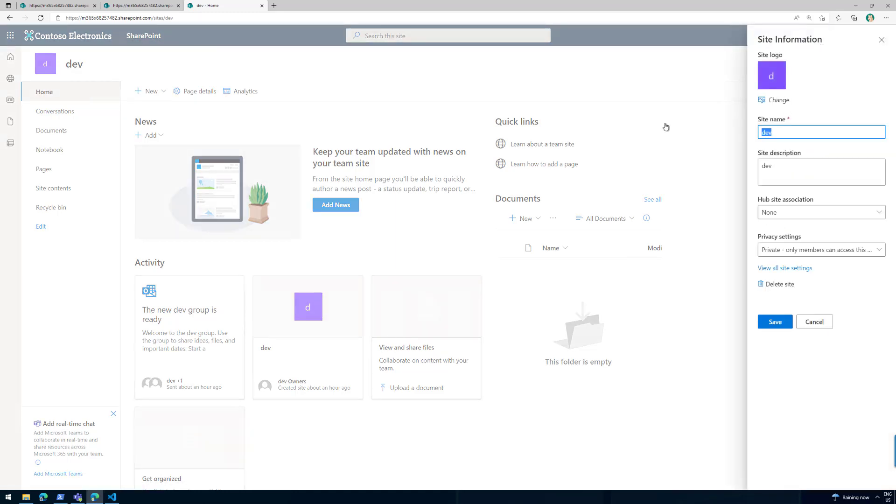
type("My Develop")
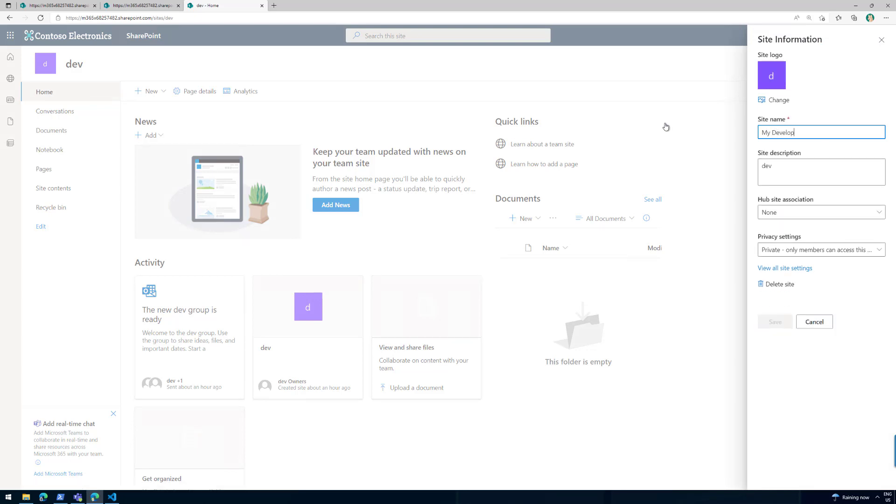
type("er Site")
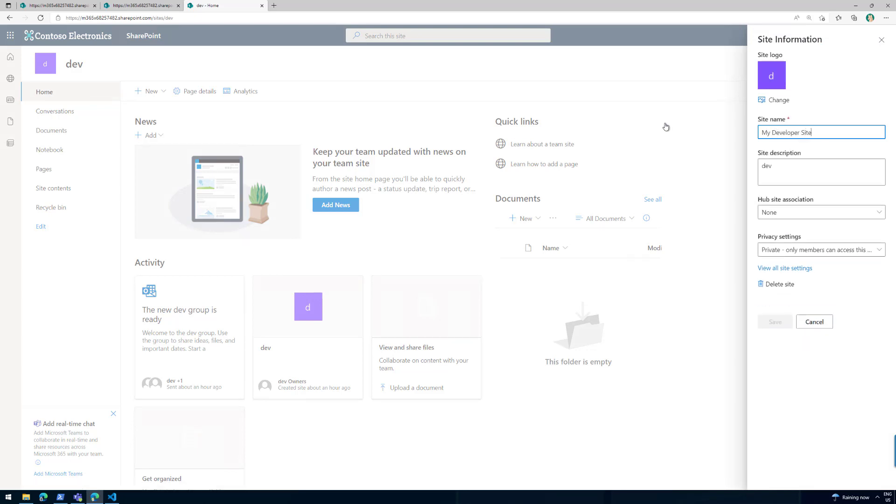
Set the site description to 'My Developer Site' and save the changes
left_click(821, 172)
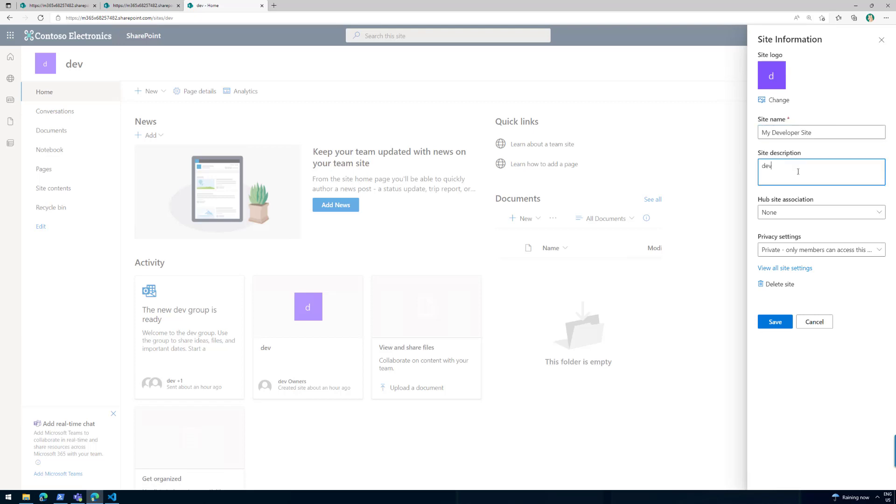
type("My Developer Site")
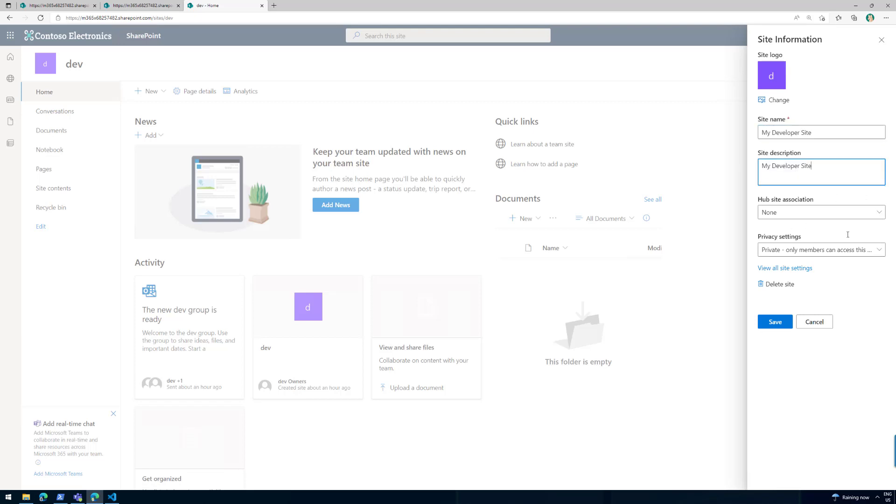
left_click(774, 321)
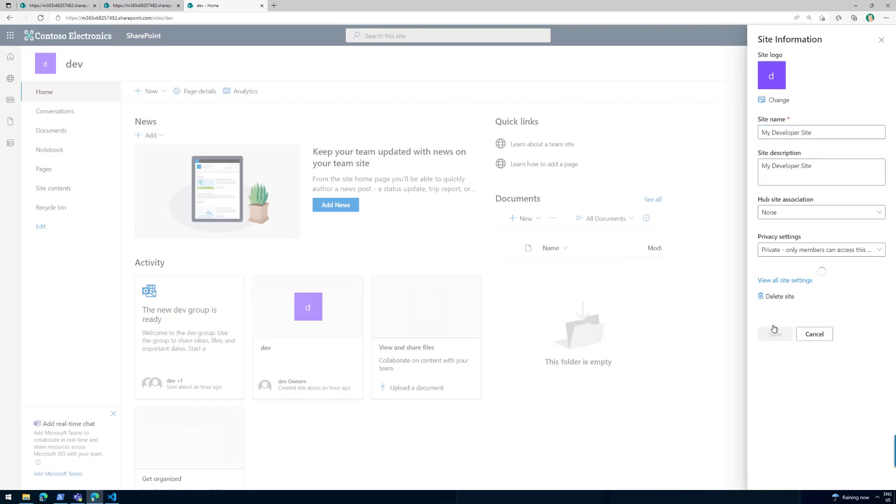
left_click(775, 334)
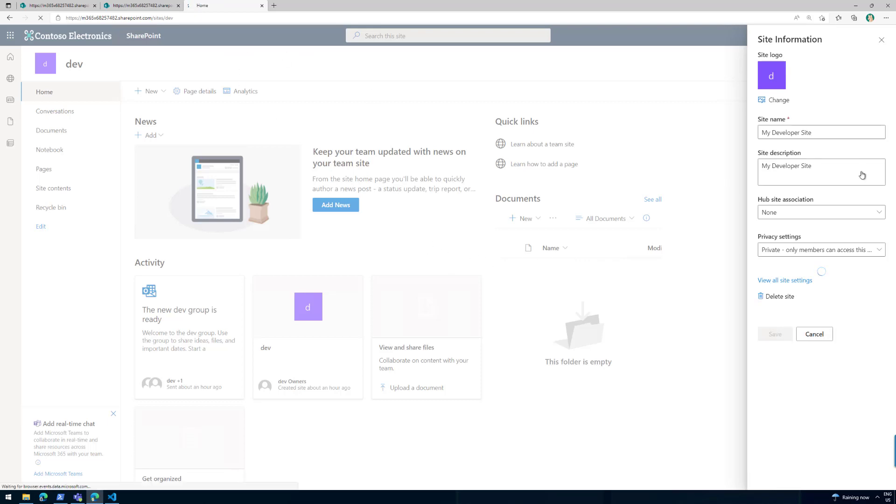
left_click(775, 334)
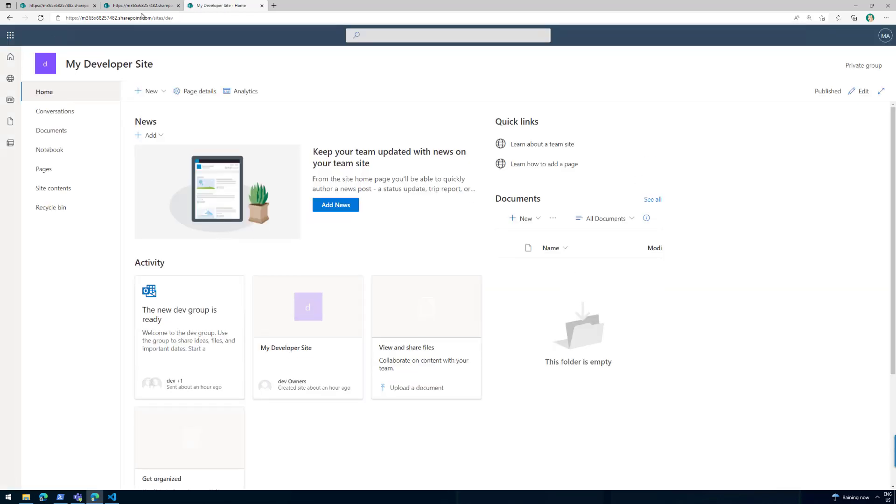
Reload the workbench so the web part reads 'Loading from: My Developer Site' and highlight that title
left_click(141, 6)
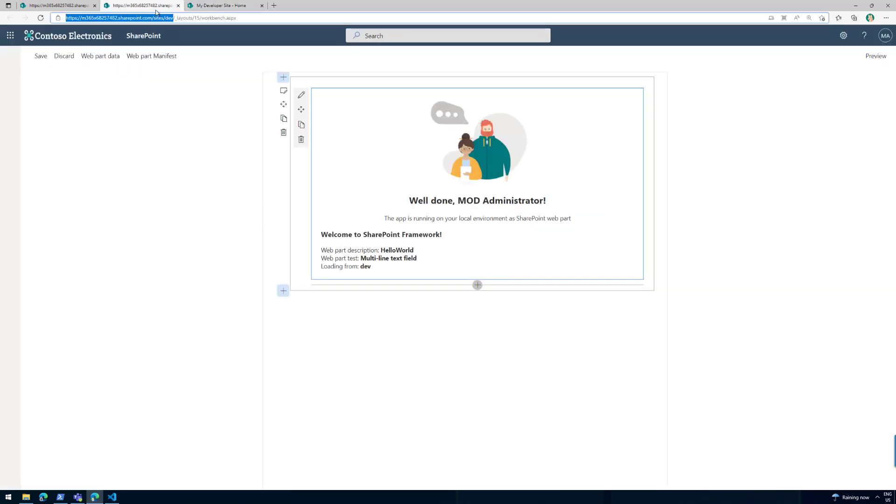
mouse_move(189, 14)
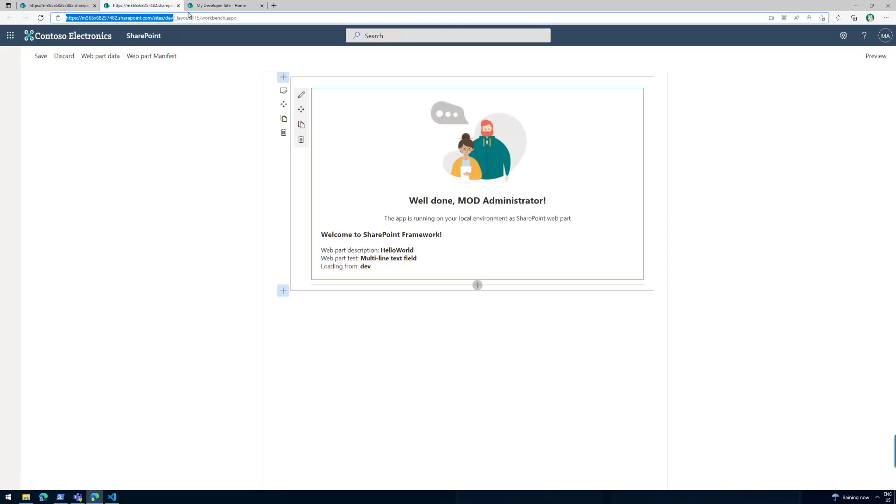
mouse_move(396, 264)
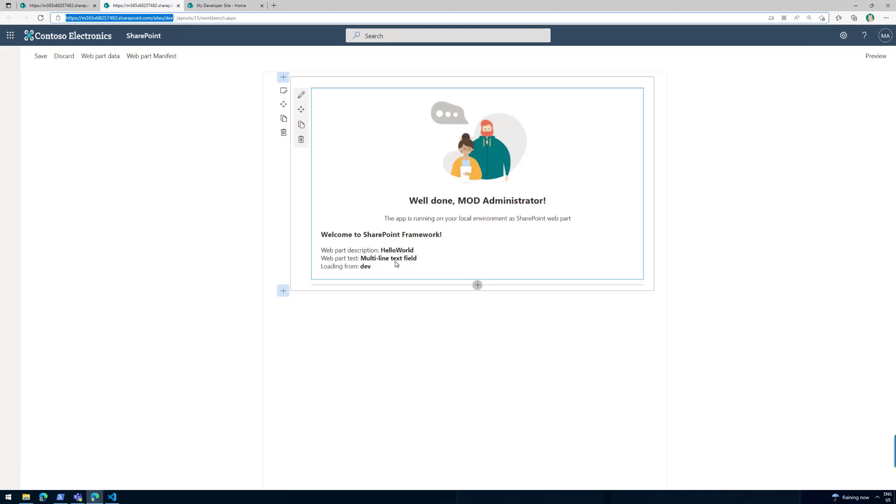
left_click(40, 18)
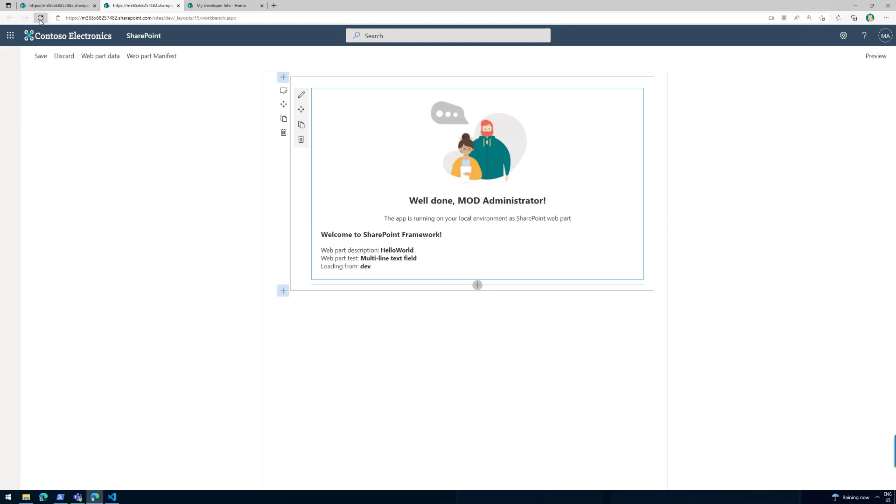
left_click(40, 18)
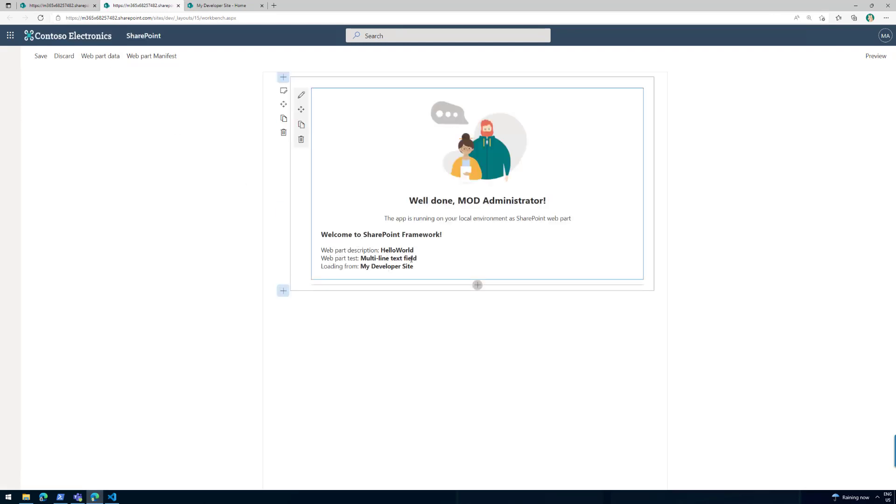
double_click(387, 266)
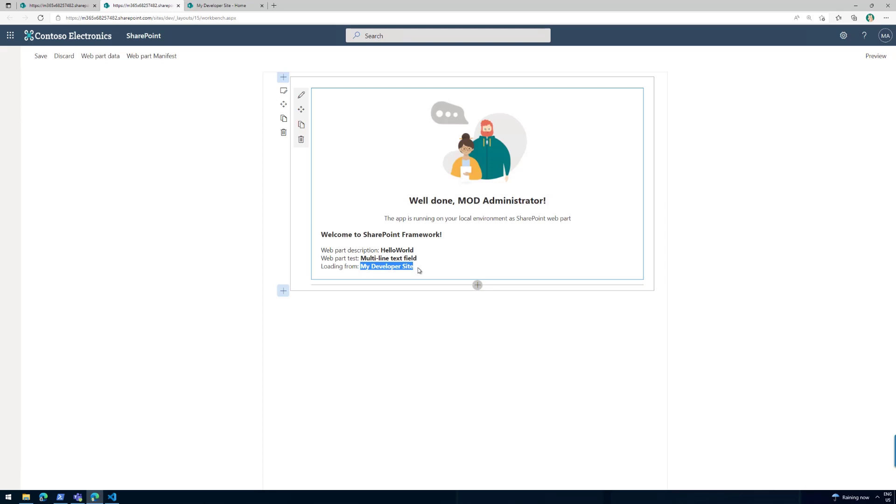
mouse_move(865, 37)
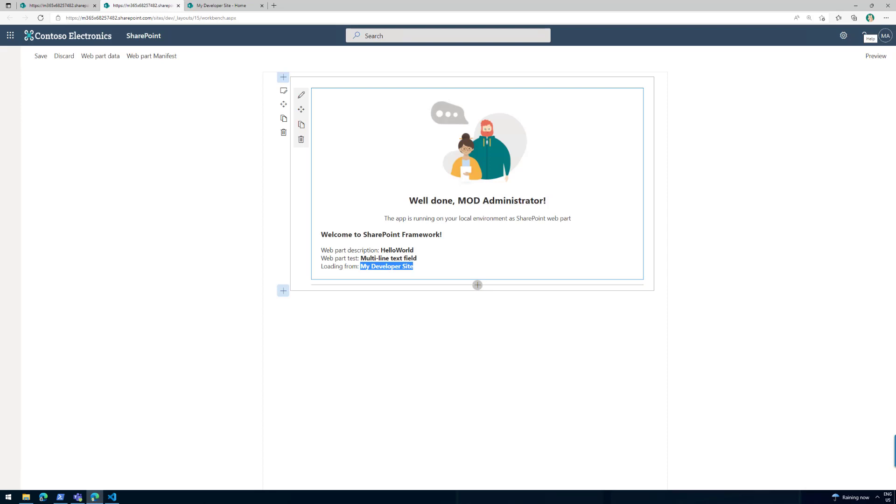
left_click(223, 6)
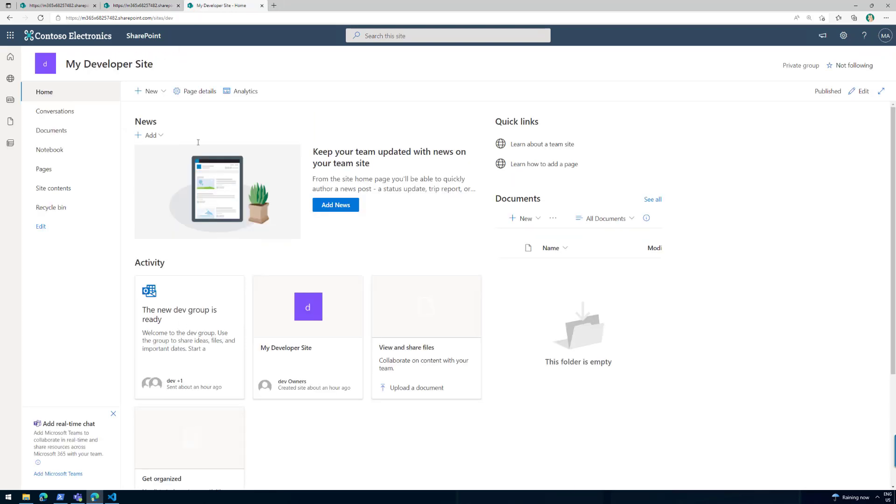
left_click(53, 188)
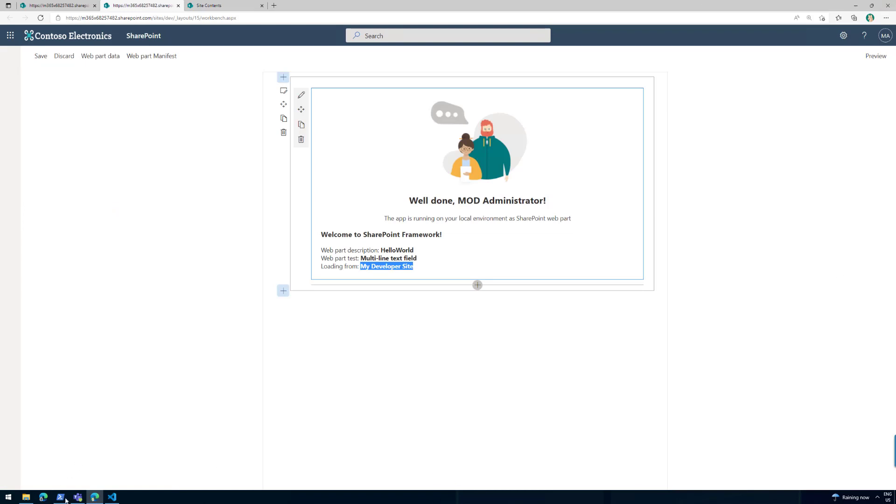
left_click(111, 496)
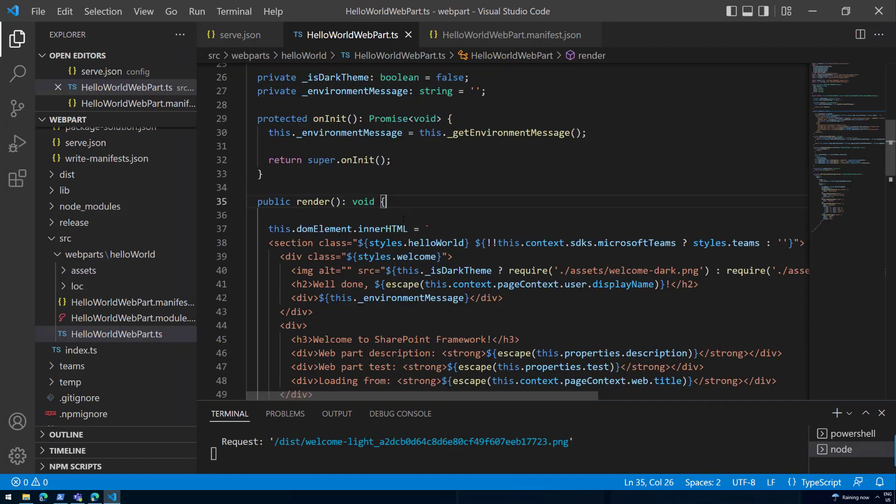
Declare ISPLists and ISPList interfaces with Title and Id below the props interface and save
scroll("up", 3)
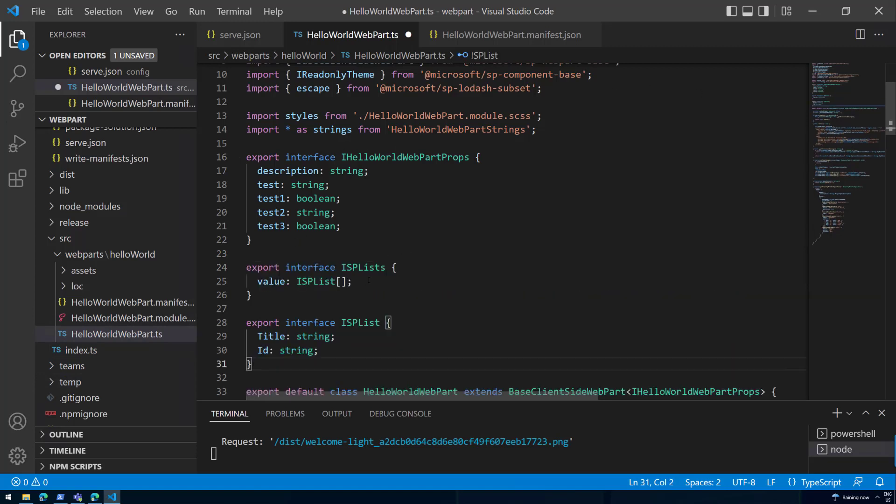
left_click(251, 294)
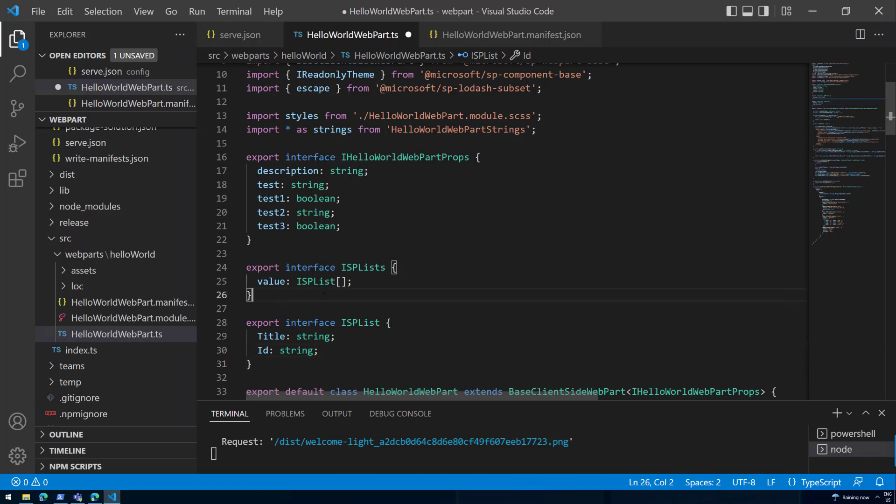
key("ctrl+s")
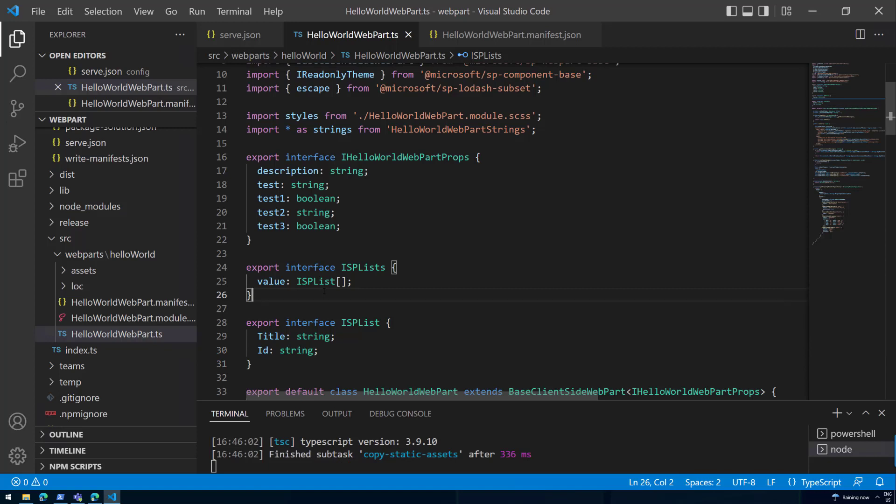
double_click(271, 336)
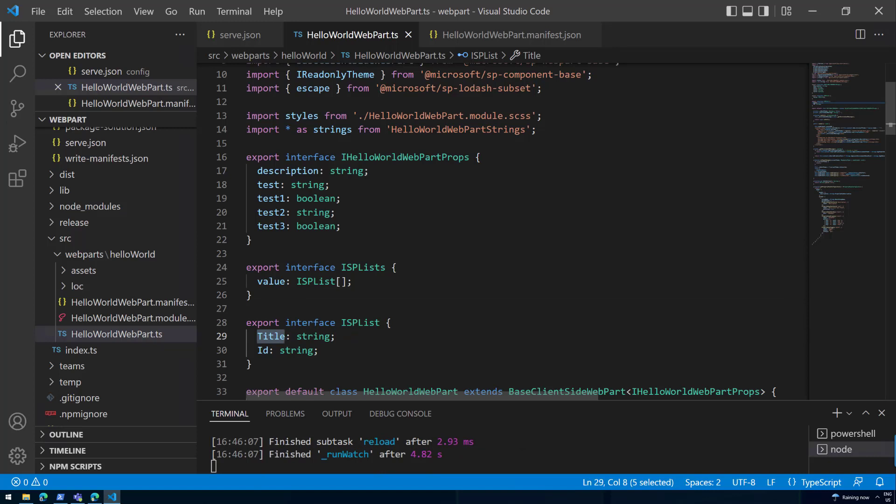
mouse_move(535, 167)
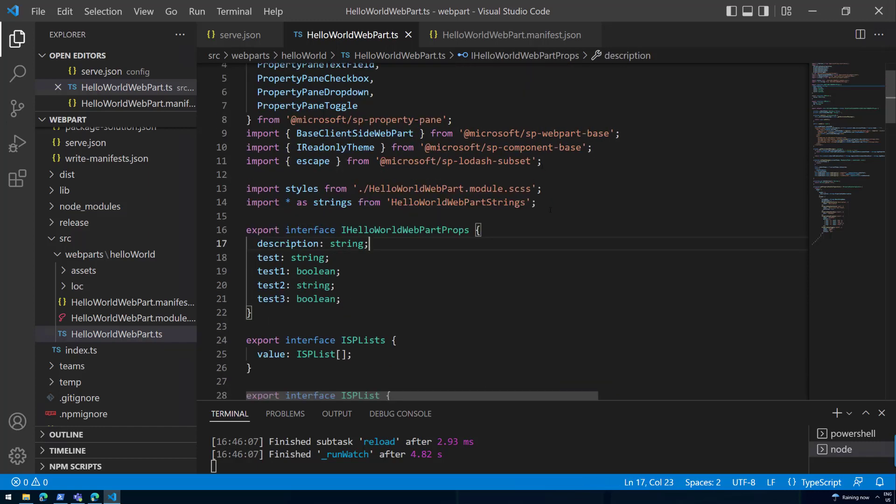
type("import {\\n  SPHttpClient,\\n  SPHttpClientResponse\\n} from '@microsoft/sp-http';")
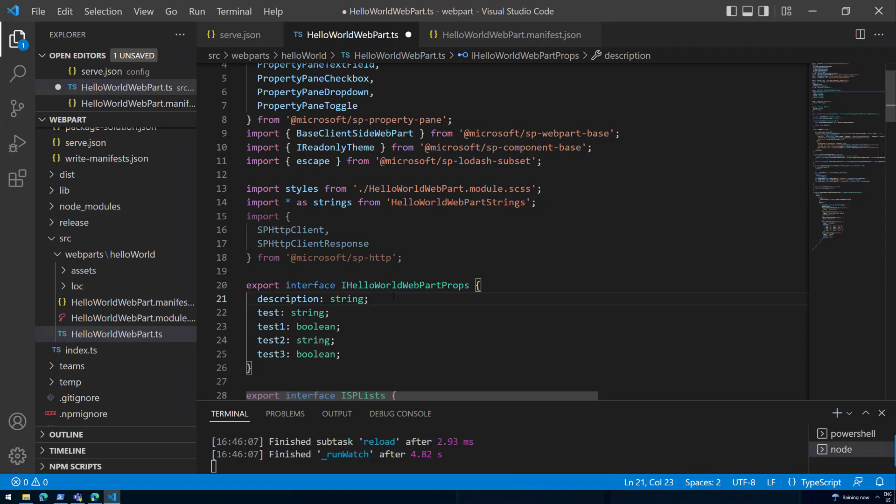
double_click(371, 258)
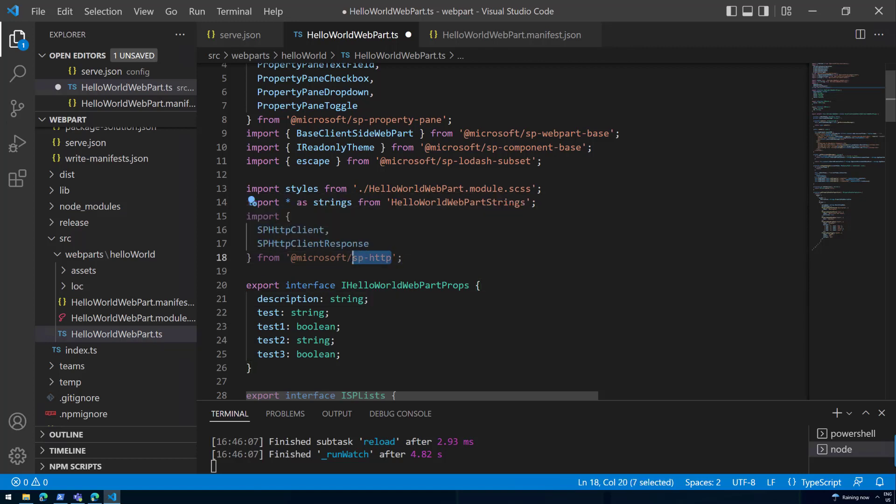
mouse_move(372, 258)
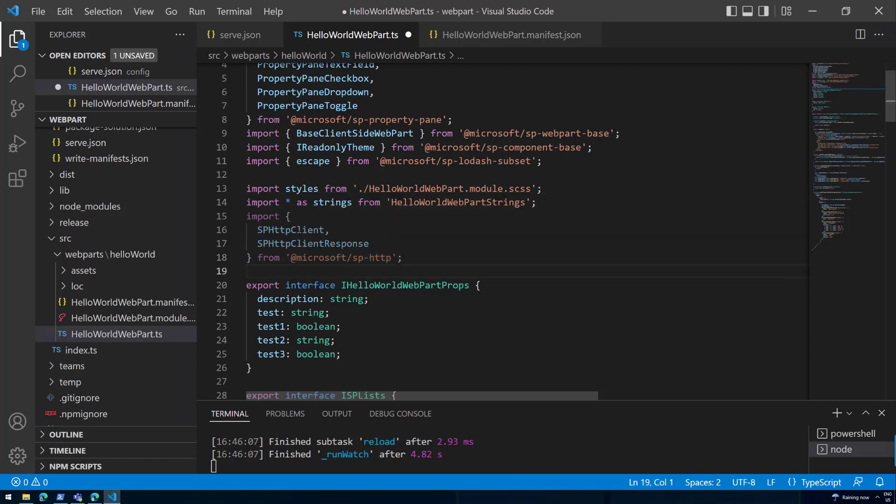
double_click(312, 243)
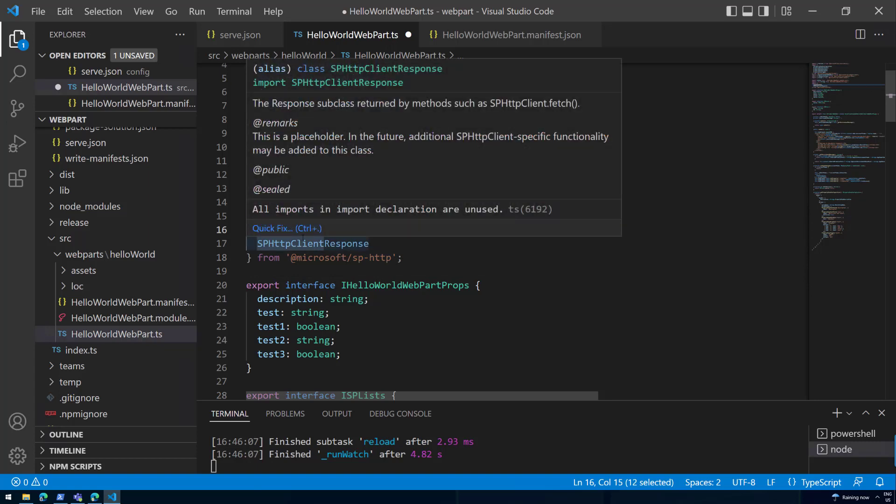
key("ctrl+s")
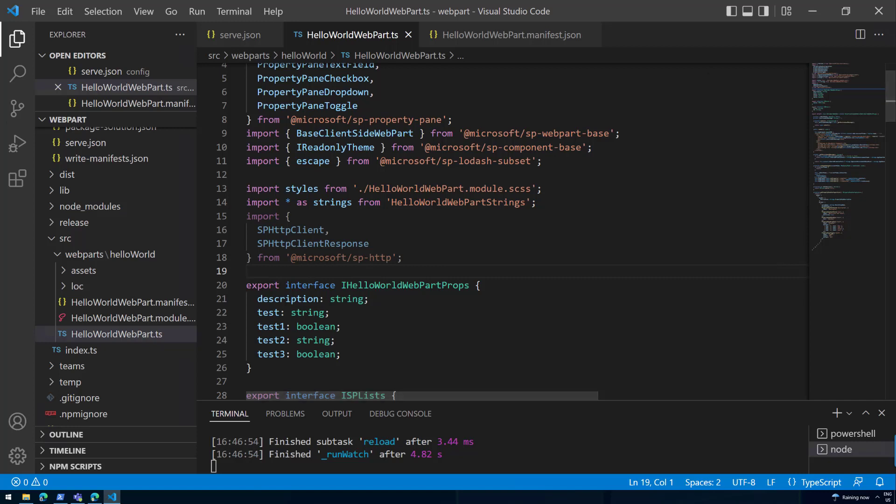
mouse_move(444, 256)
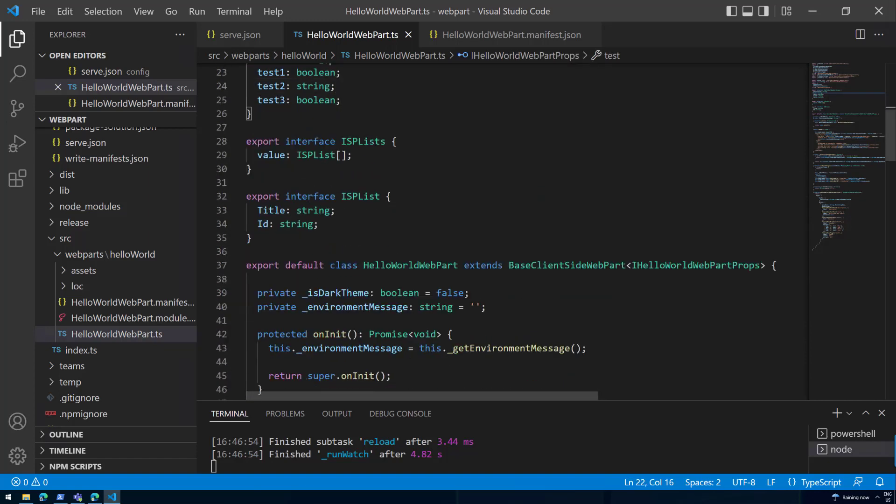
Insert the private _getListData method after render() to fetch lists via spHttpClient and save
double_click(410, 156)
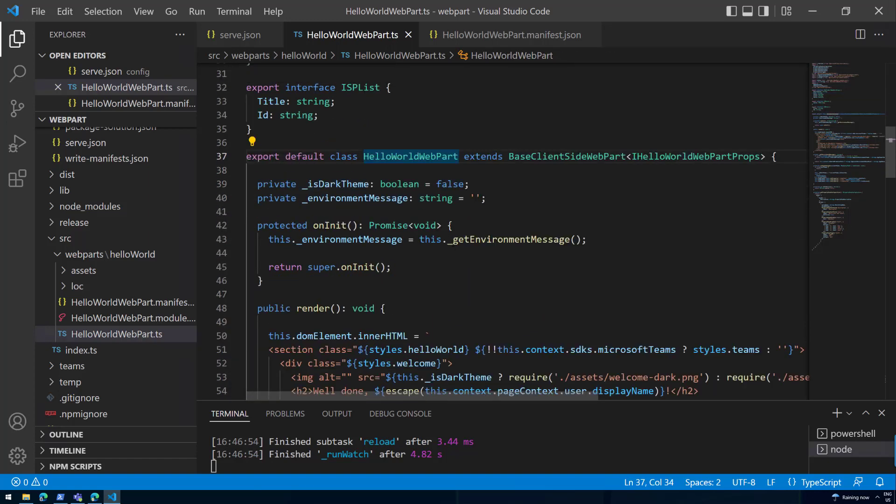
scroll("down", 3)
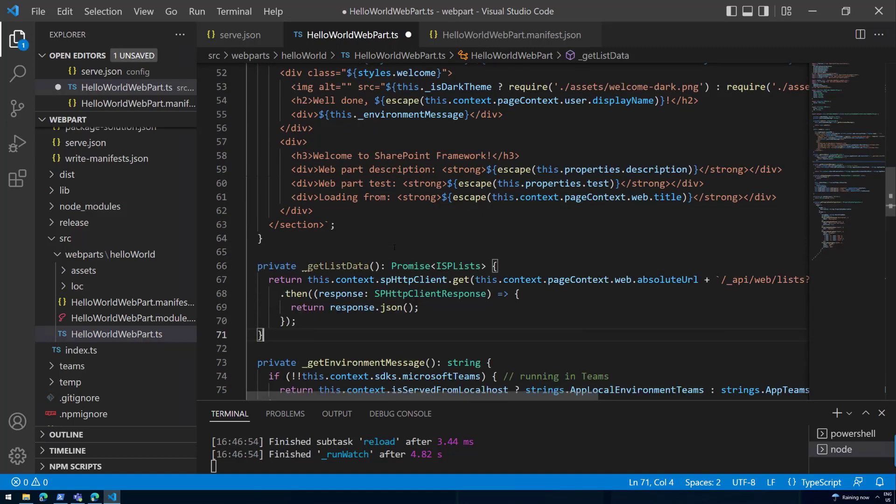
key("ctrl+s")
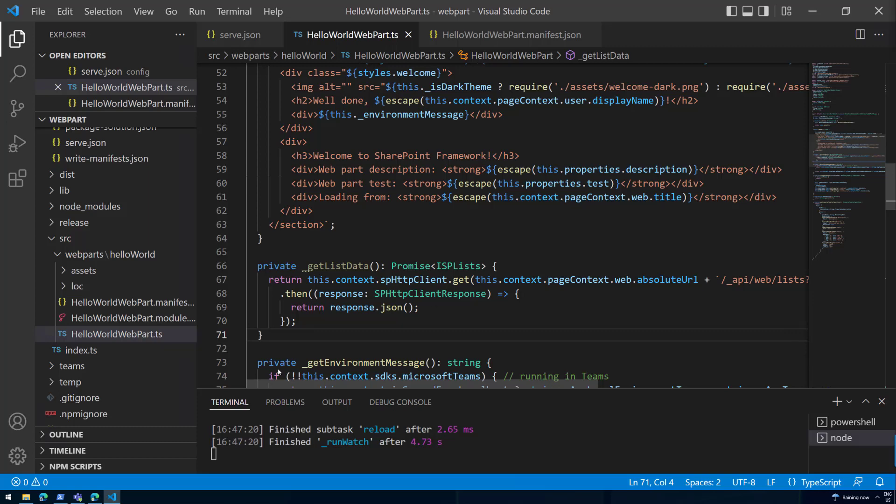
mouse_move(162, 320)
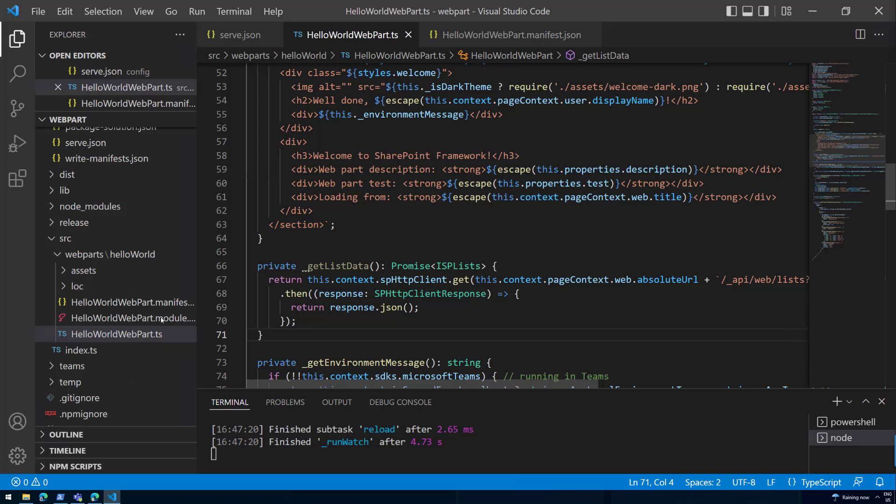
Add .list and .listItem rules after .welcome in HelloWorldWebPart.module.scss and save
left_click(131, 317)
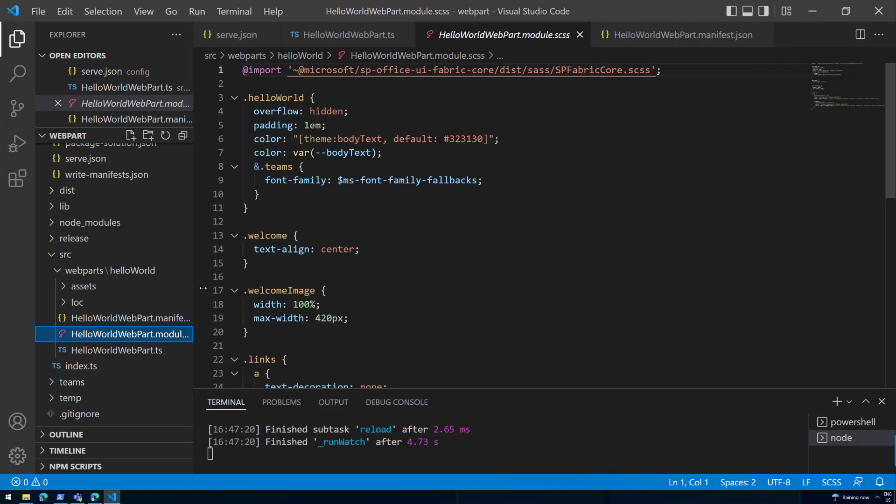
left_click(246, 263)
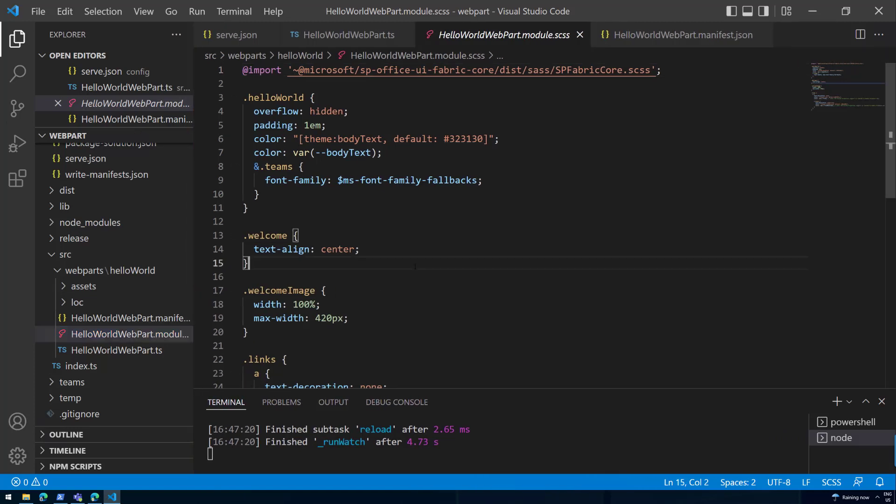
scroll("down", 3)
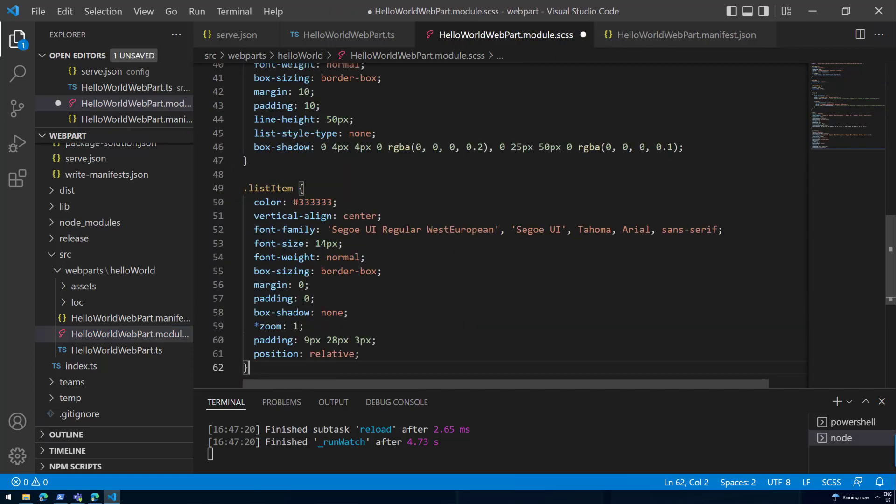
scroll("up", 3)
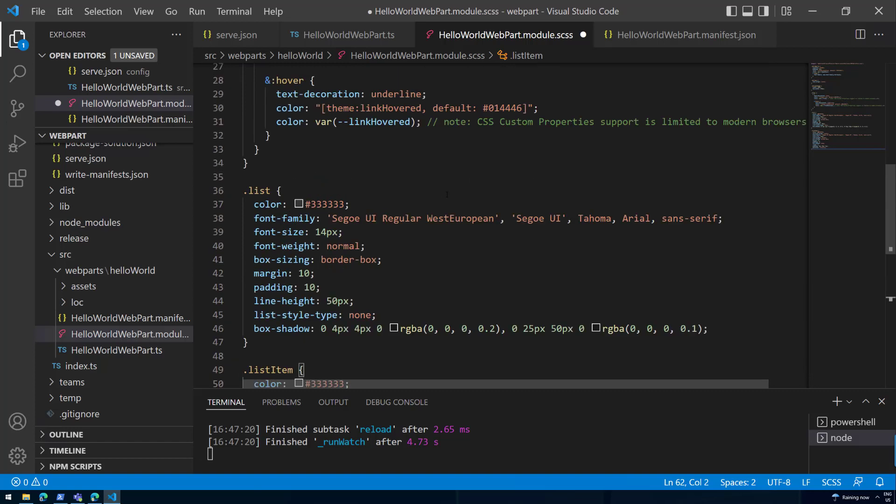
scroll("up", 3)
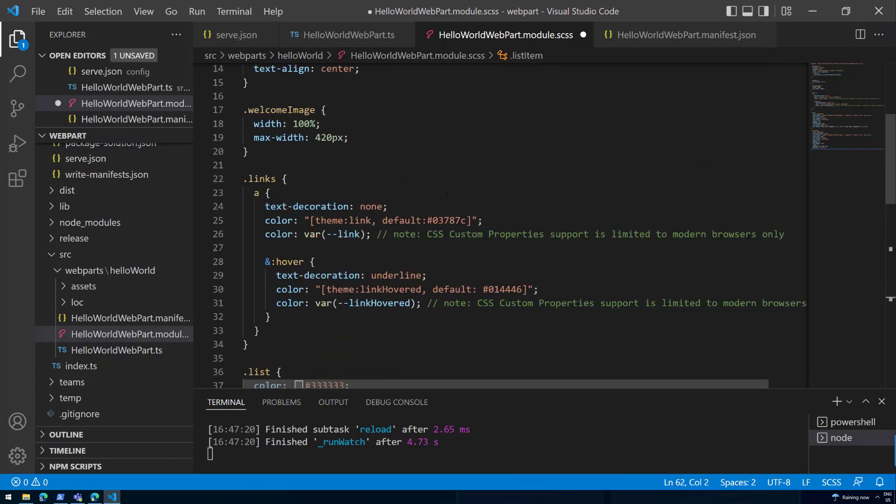
scroll("down", 3)
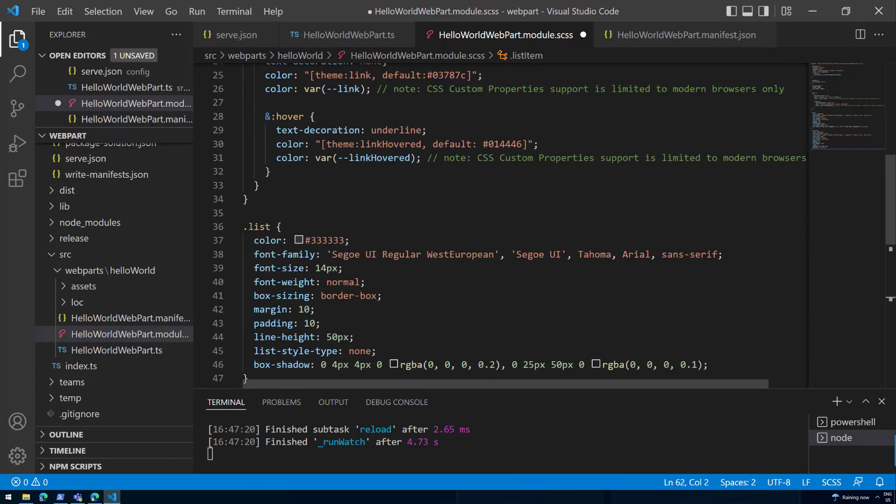
scroll("down", 3)
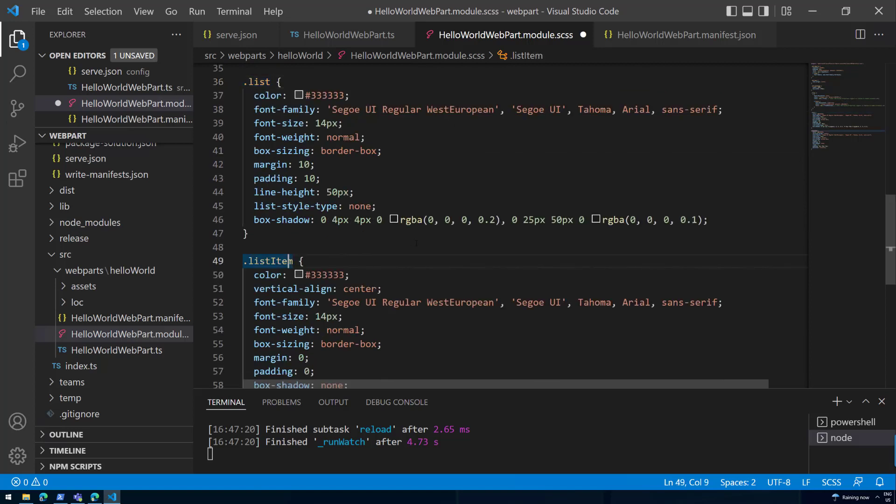
key("ctrl+s")
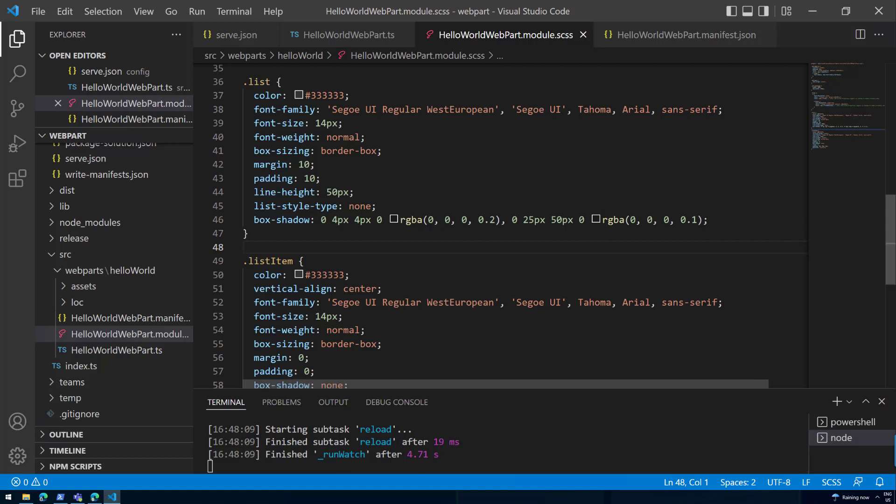
mouse_move(509, 287)
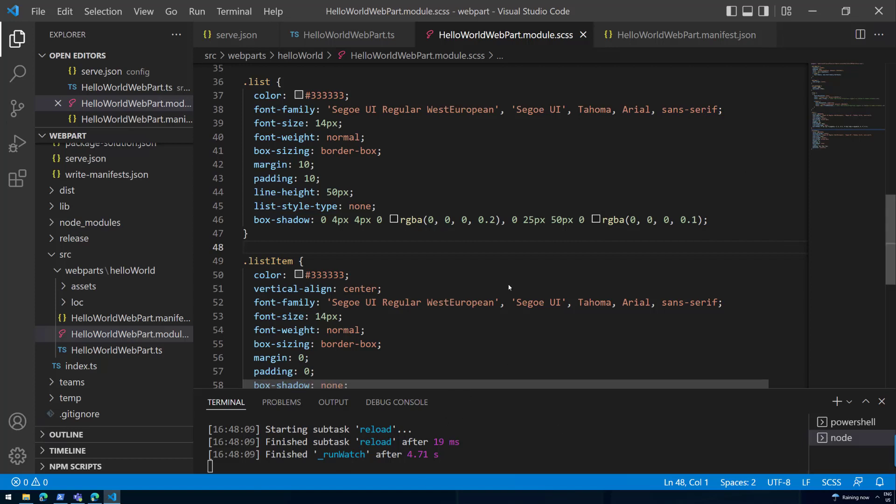
left_click(115, 350)
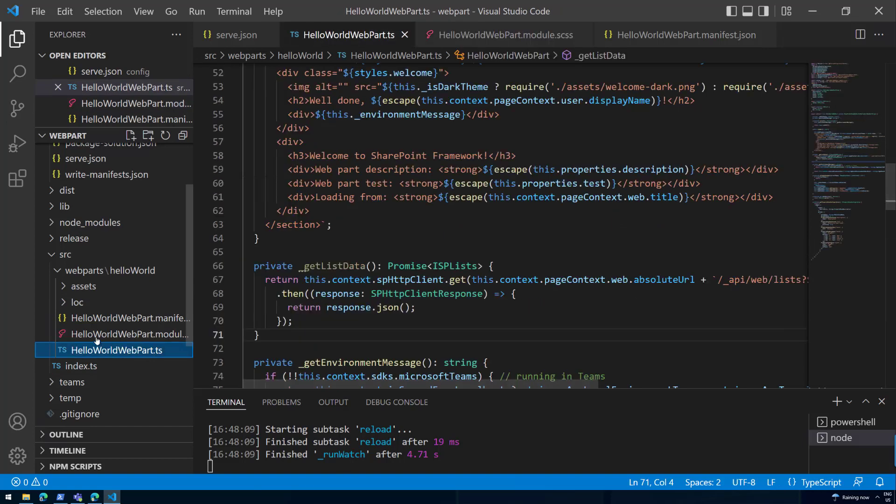
left_click(130, 334)
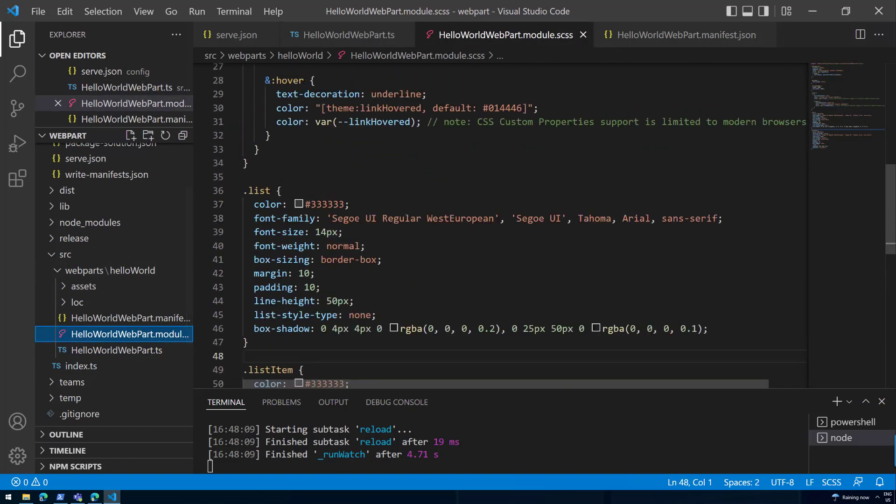
double_click(258, 226)
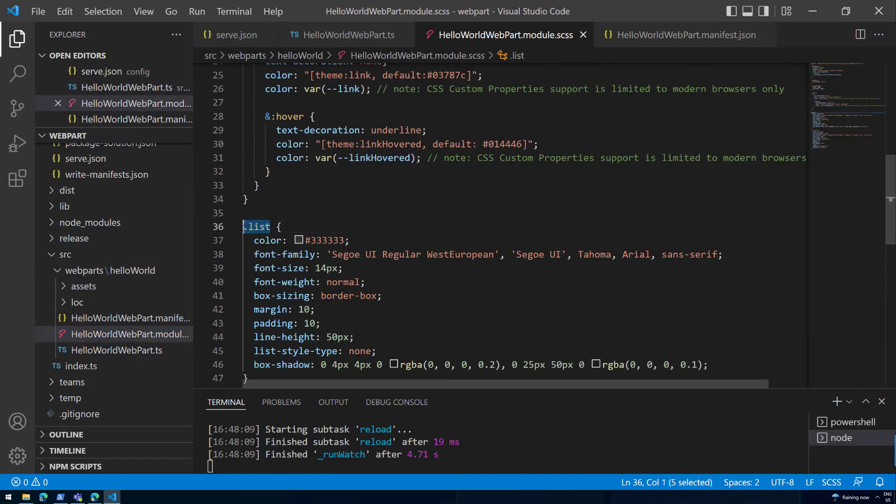
scroll("up", 3)
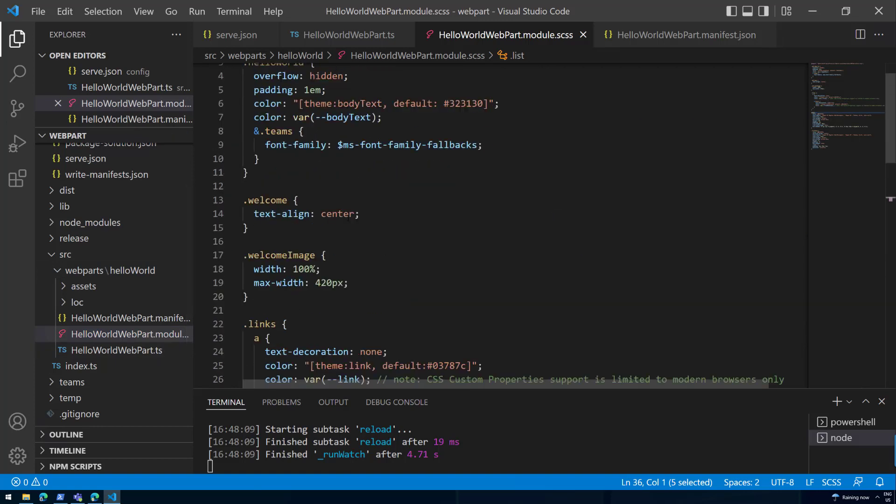
scroll("up", 3)
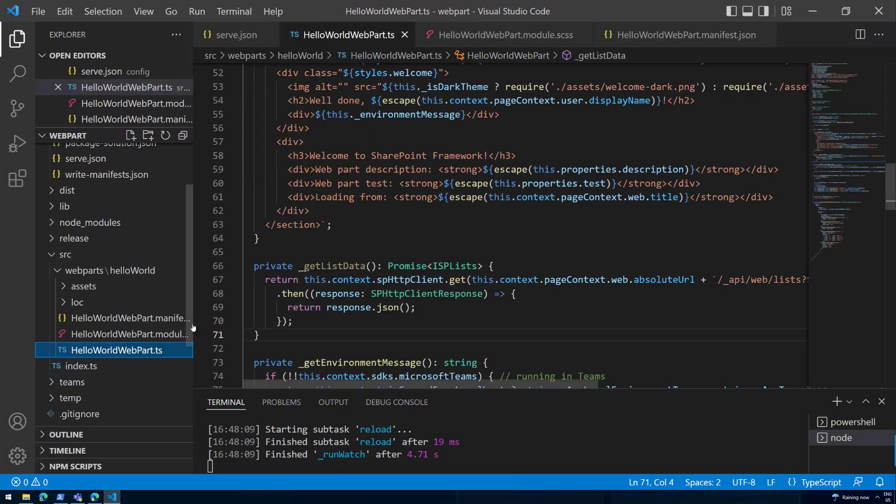
scroll("up", 3)
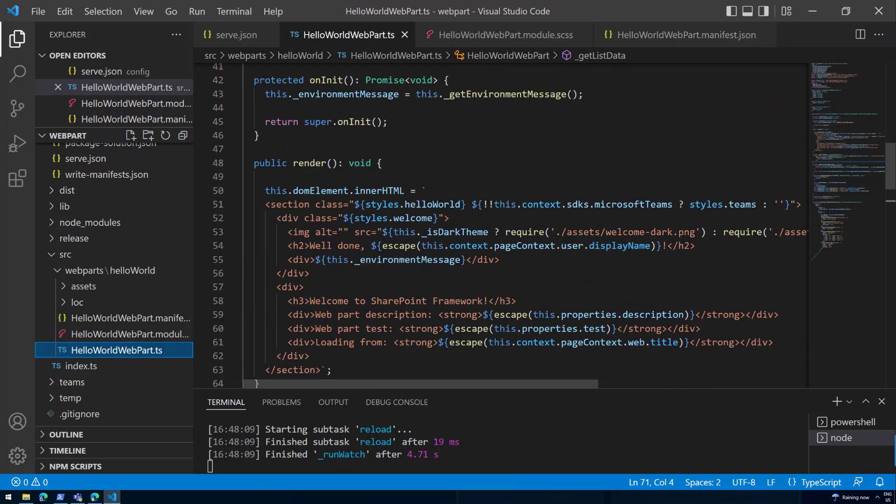
double_click(432, 204)
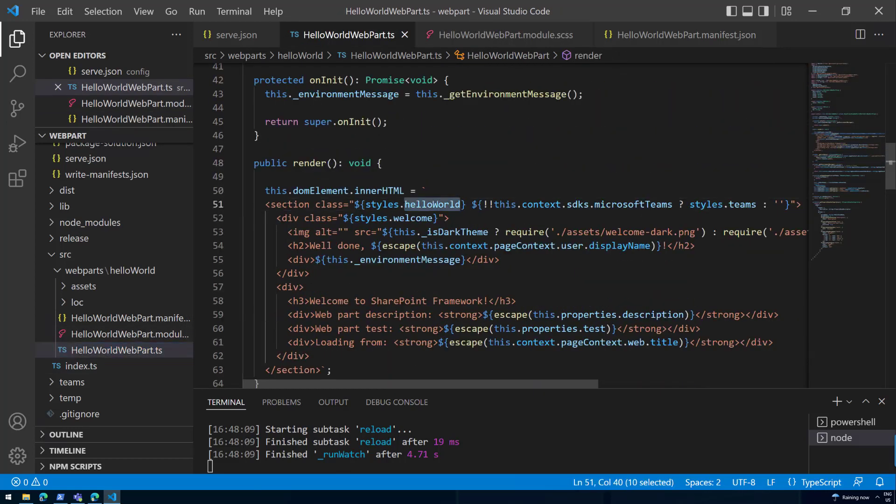
mouse_move(432, 205)
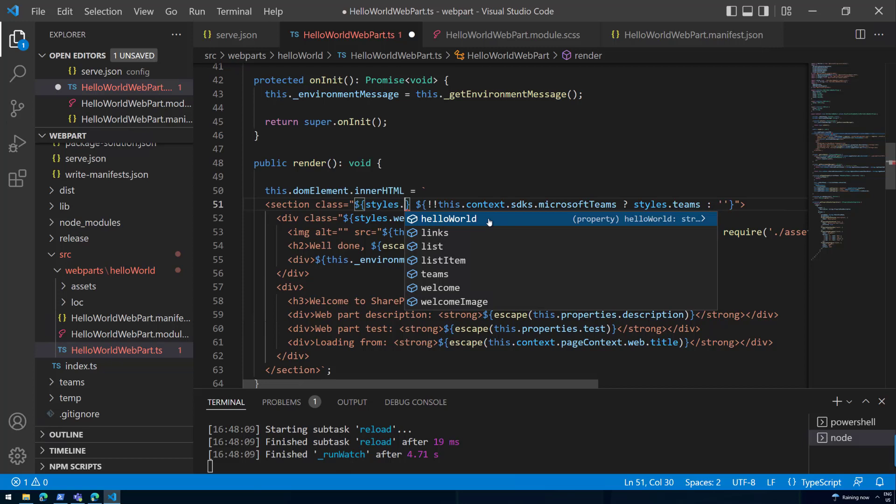
left_click(449, 218)
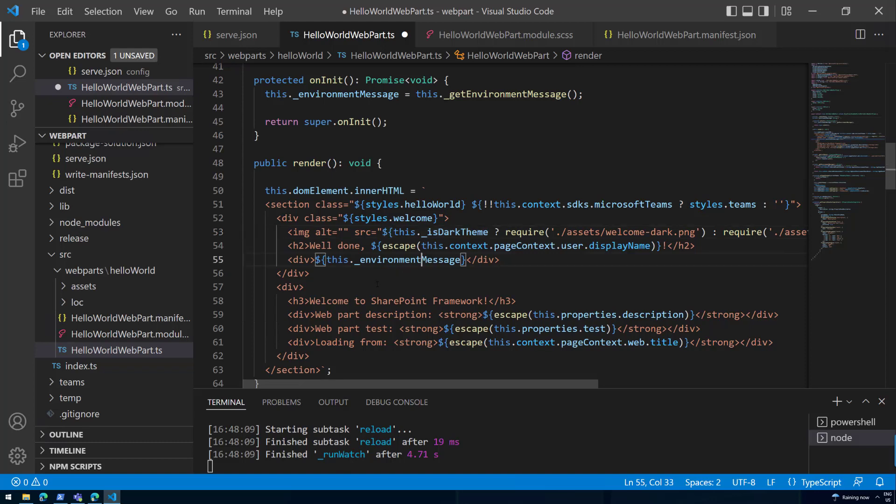
scroll("down", 3)
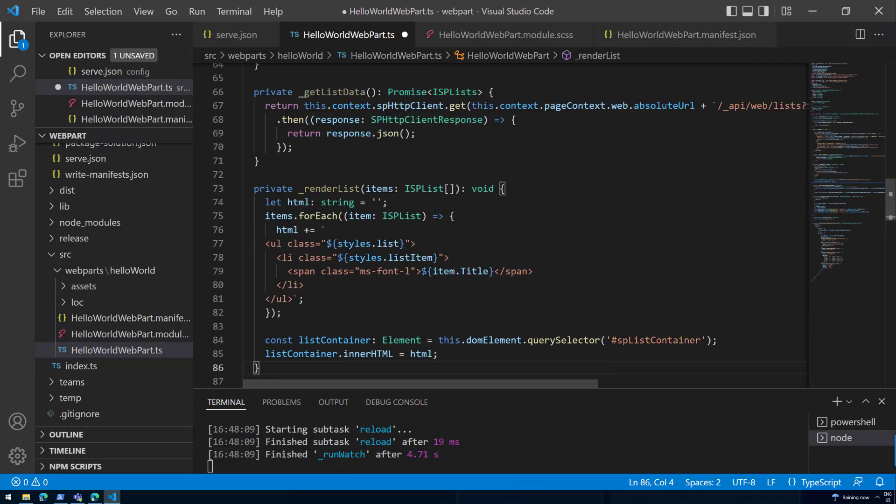
double_click(329, 188)
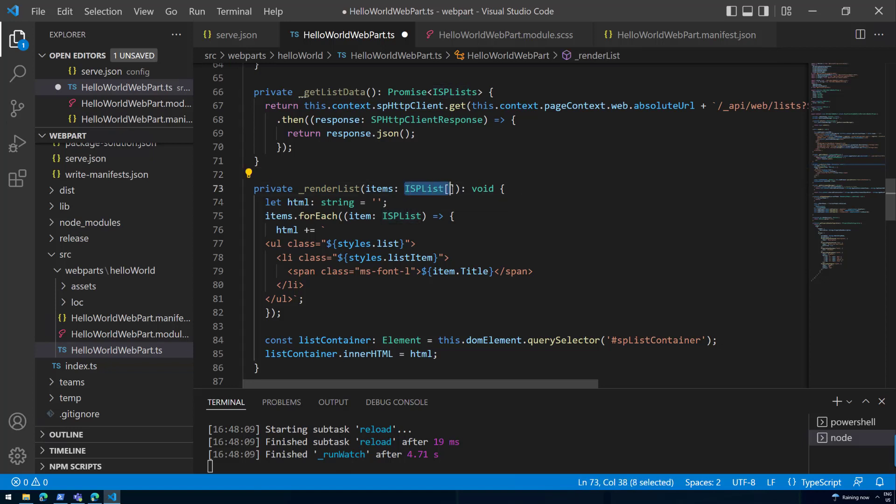
left_click(299, 216)
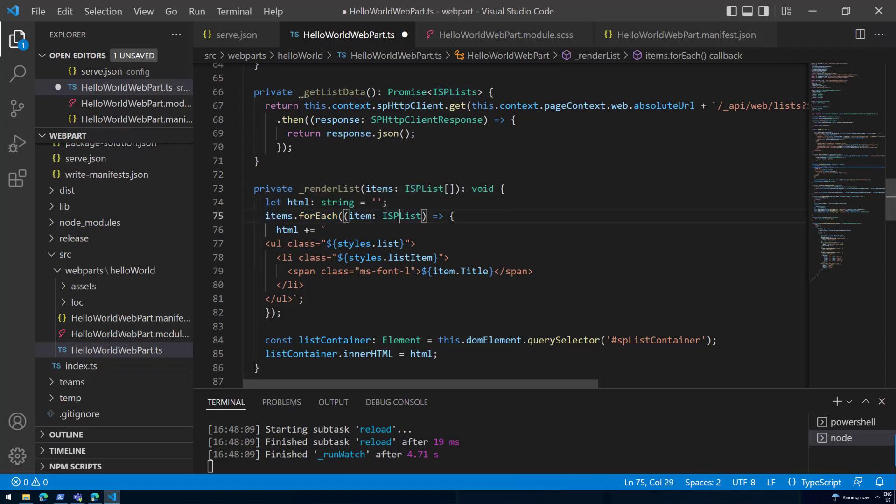
double_click(404, 216)
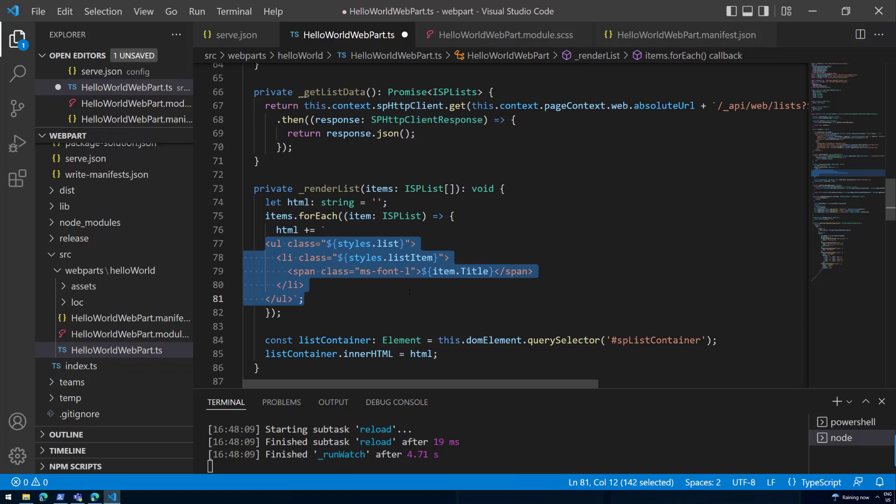
left_click(434, 257)
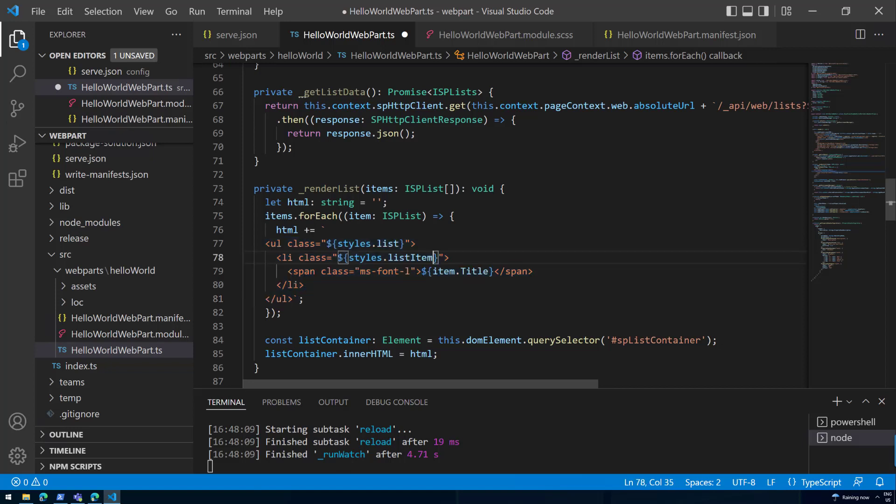
left_click(469, 270)
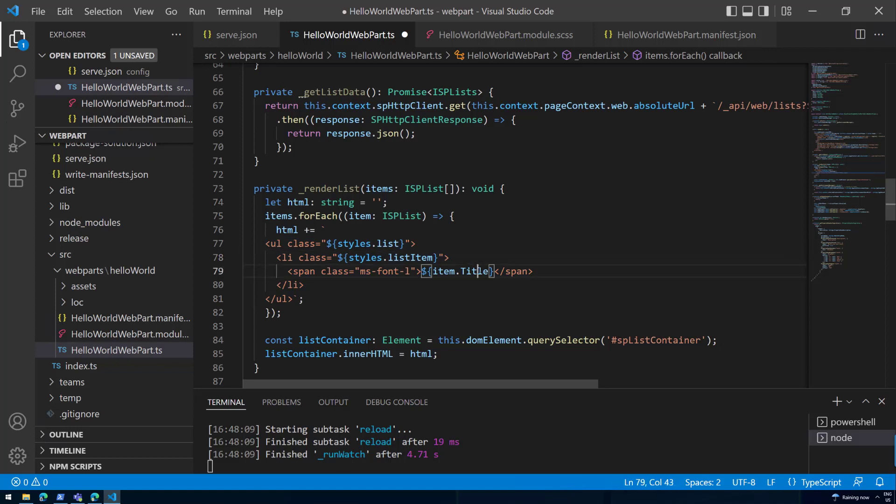
double_click(473, 271)
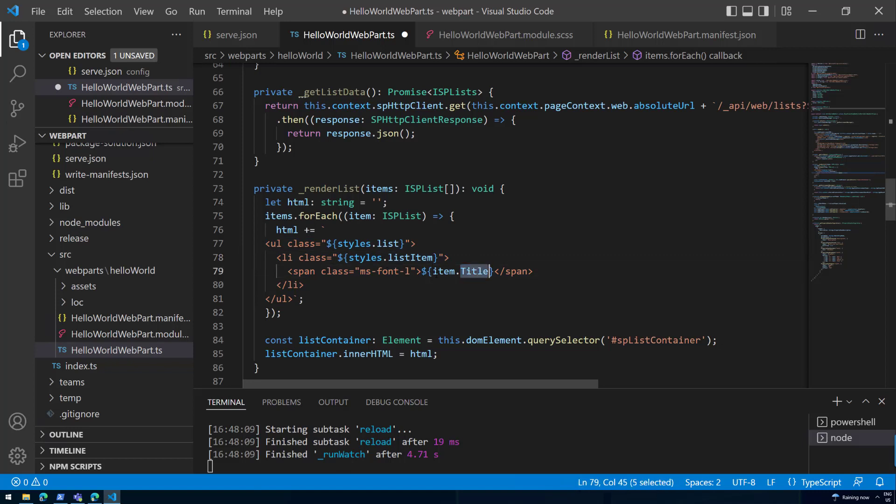
mouse_move(395, 333)
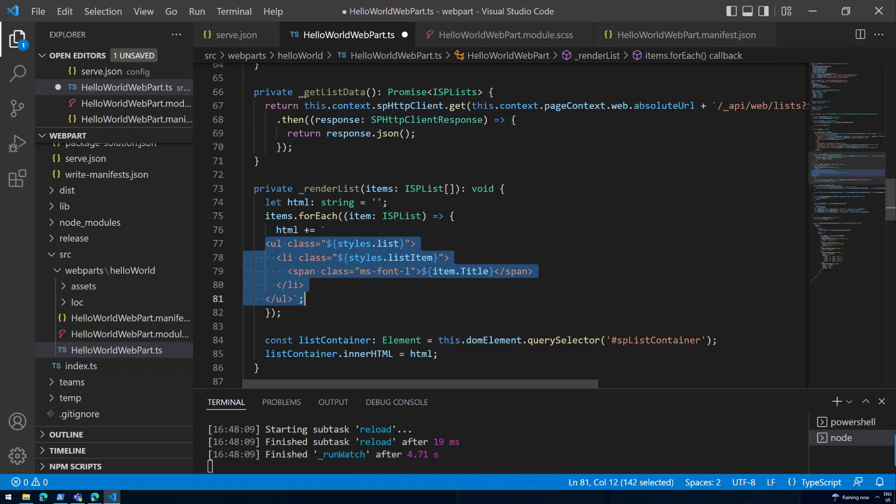
left_click(493, 339)
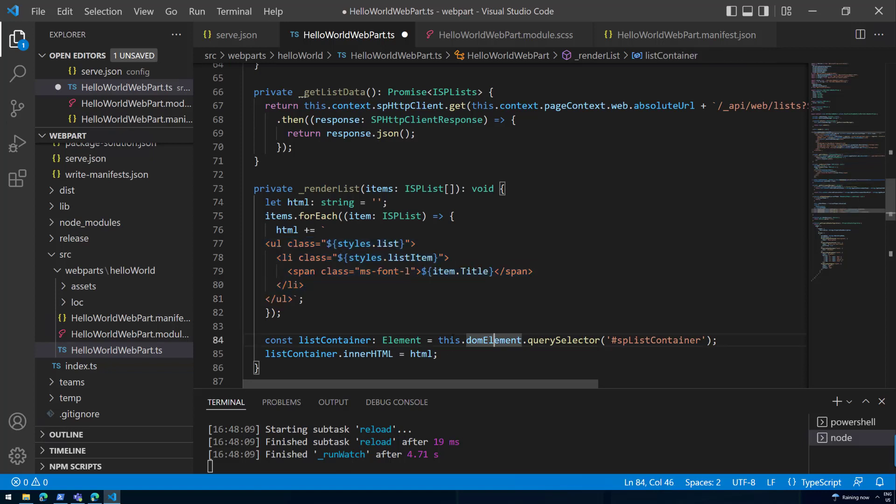
double_click(334, 340)
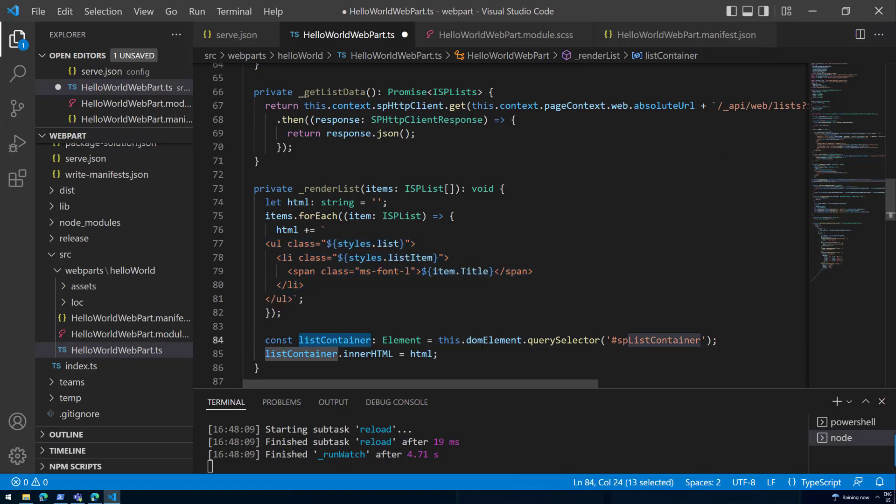
left_click(563, 340)
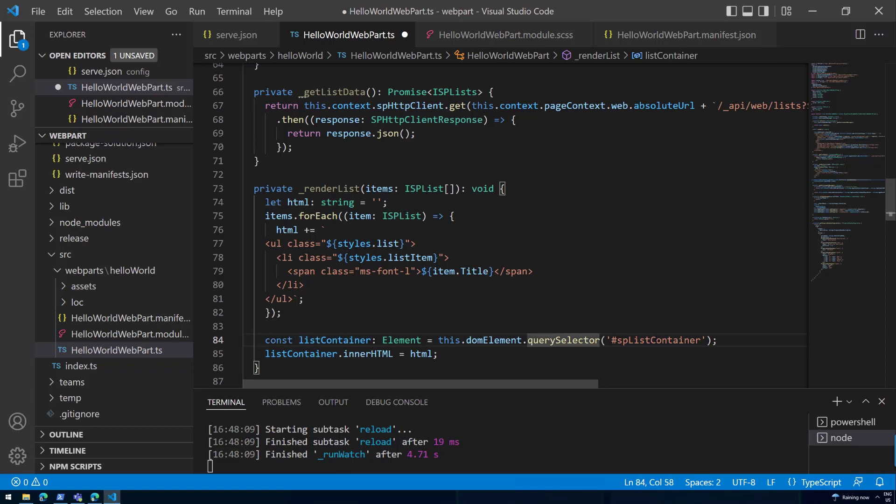
double_click(657, 340)
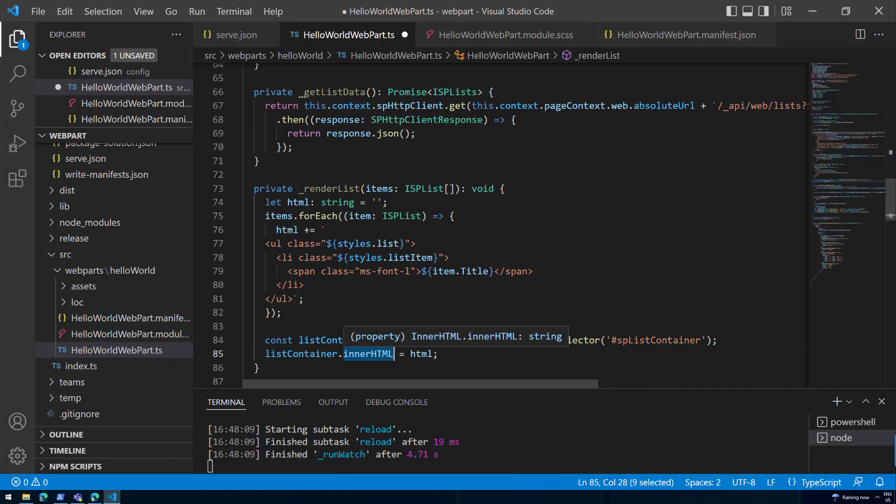
left_click(452, 215)
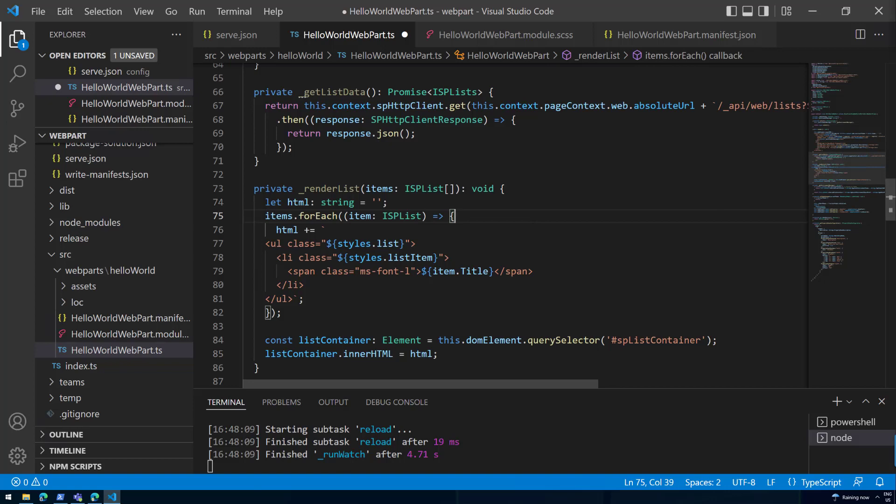
mouse_move(279, 177)
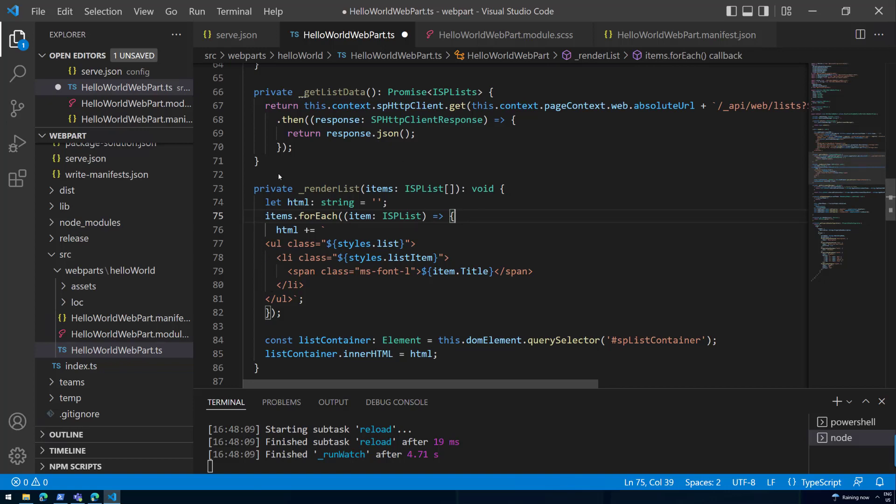
Insert the _renderListAsync method above _getListData, feeding _getListData results to _renderList, and save
scroll("up", 3)
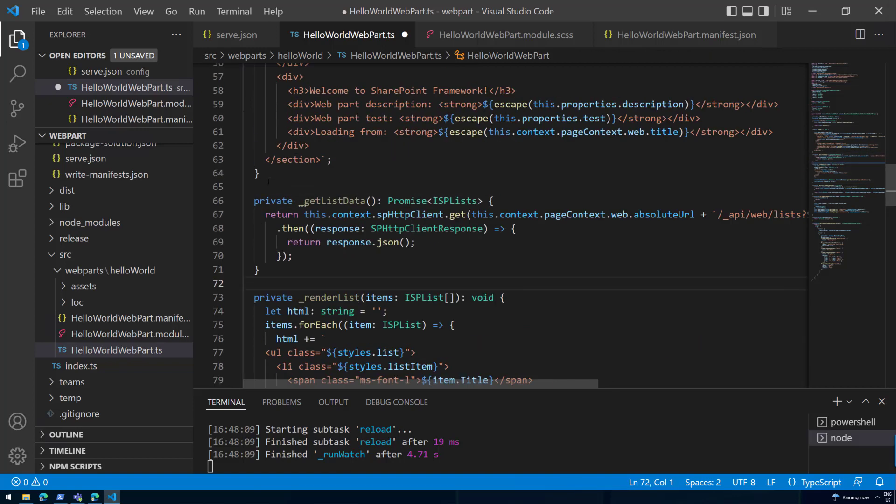
key("Enter")
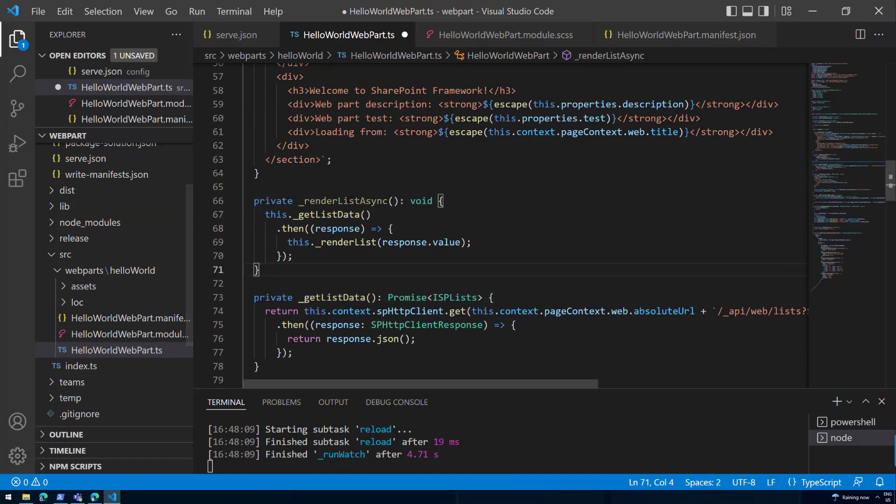
double_click(342, 200)
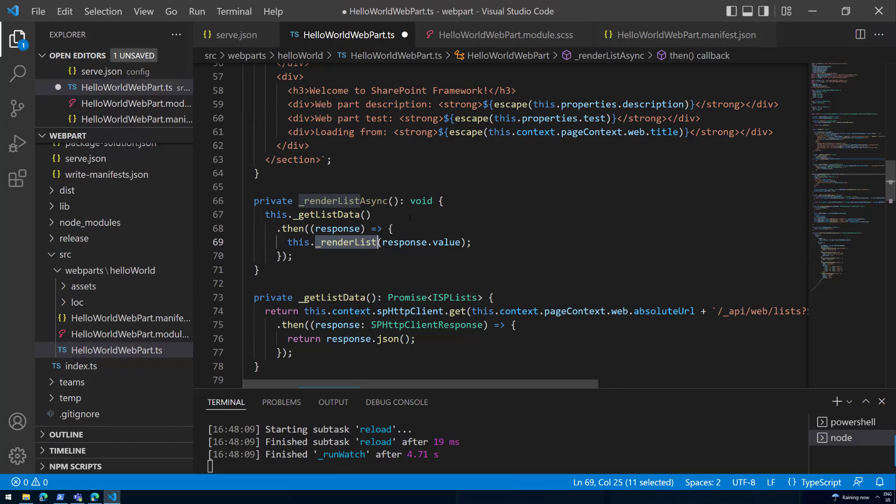
key("ctrl+s")
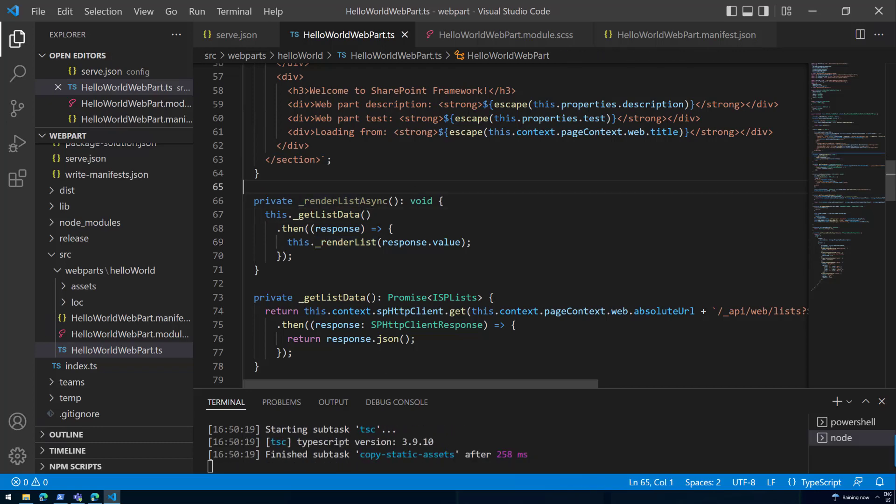
Review _renderListAsync, then add the spListContainer div and this._renderListAsync() call in render()
scroll("down", 3)
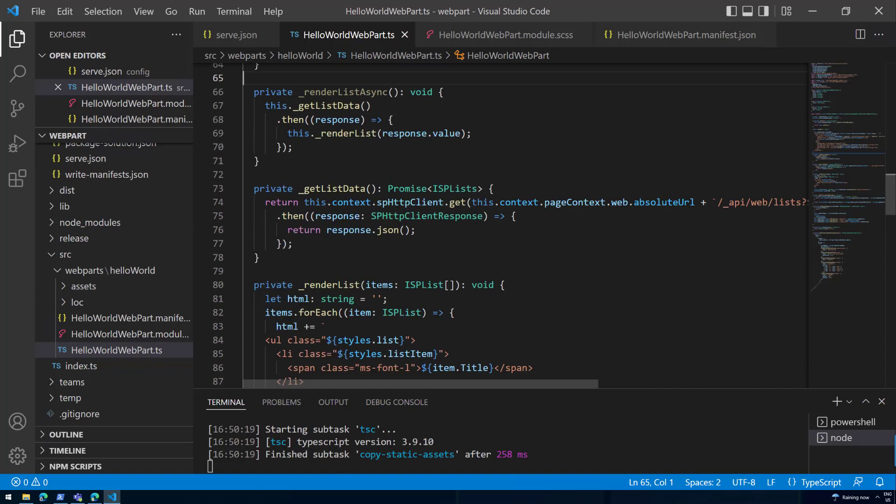
scroll("up", 3)
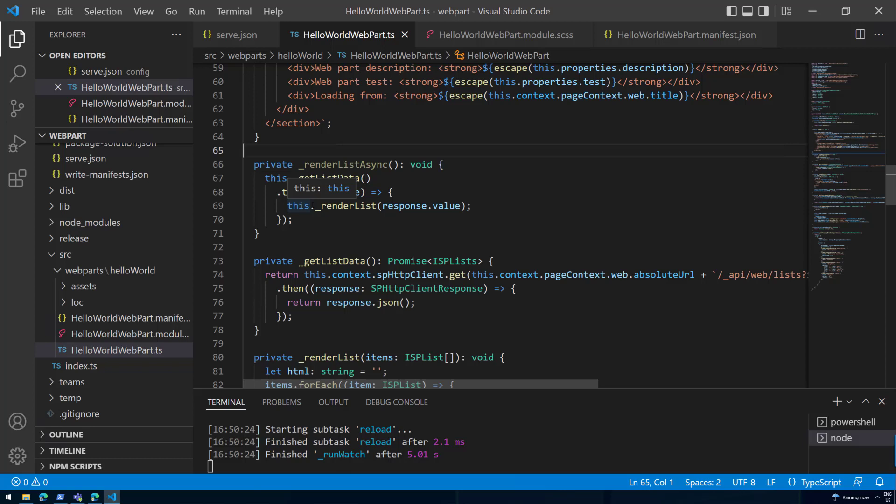
double_click(345, 165)
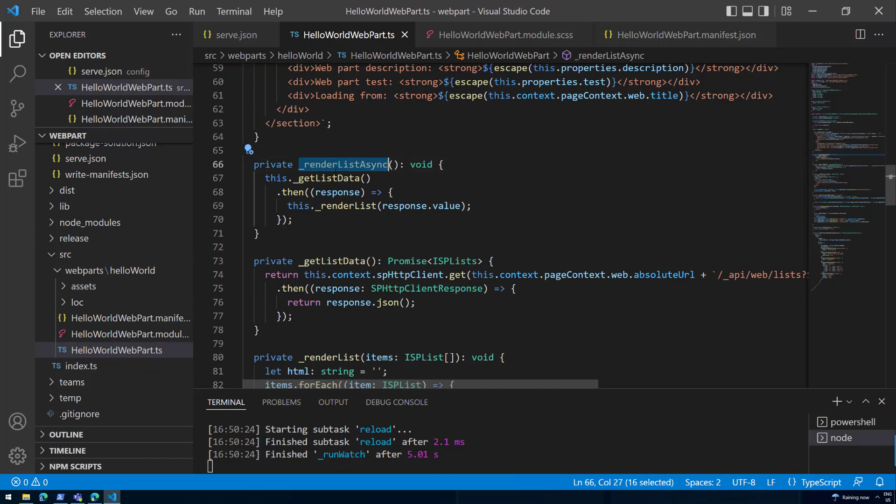
mouse_move(297, 177)
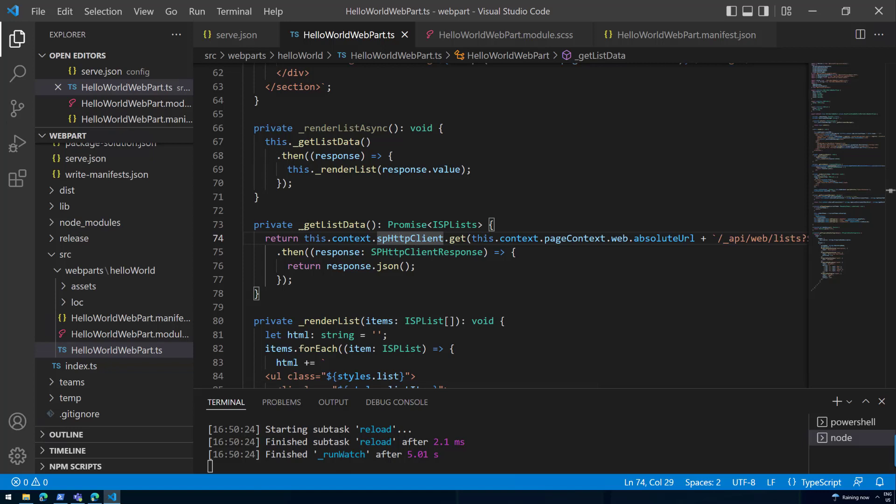
left_click(256, 197)
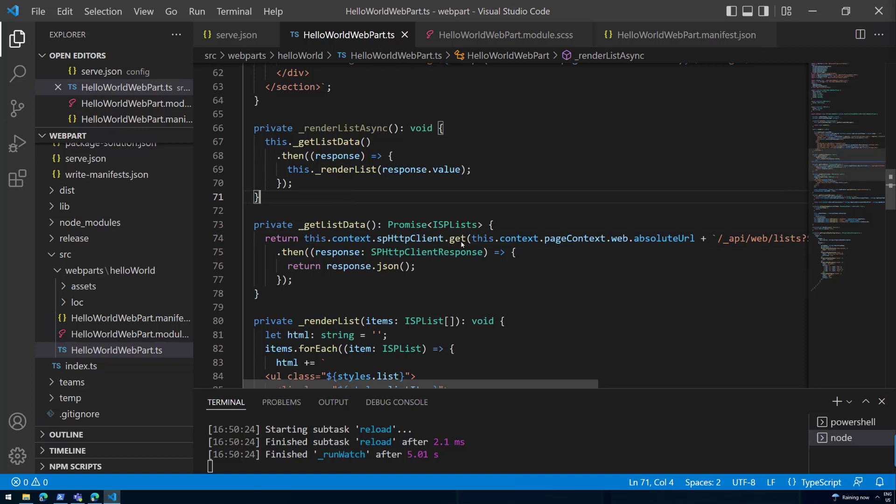
scroll("up", 3)
type("this._renderListAsync();")
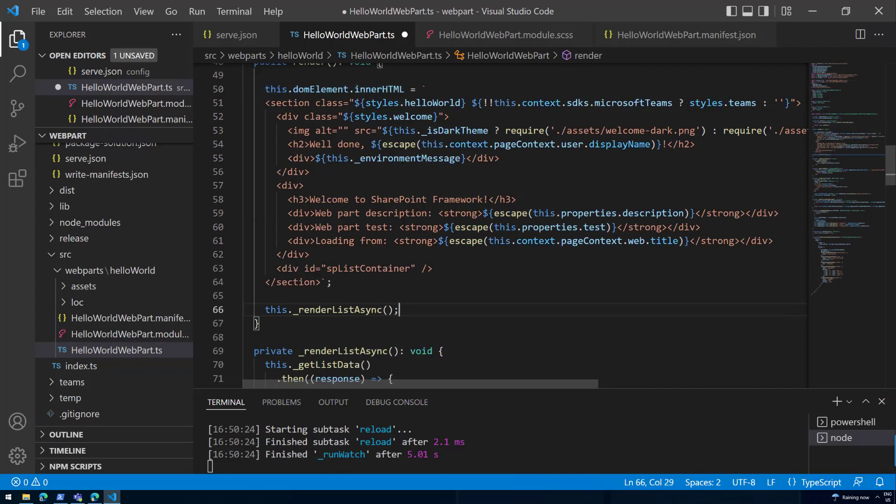
key("ctrl+s")
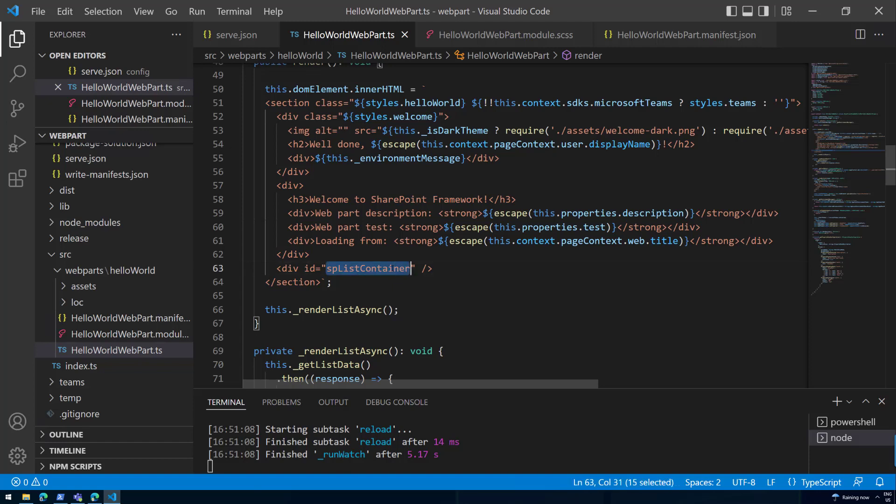
scroll("down", 3)
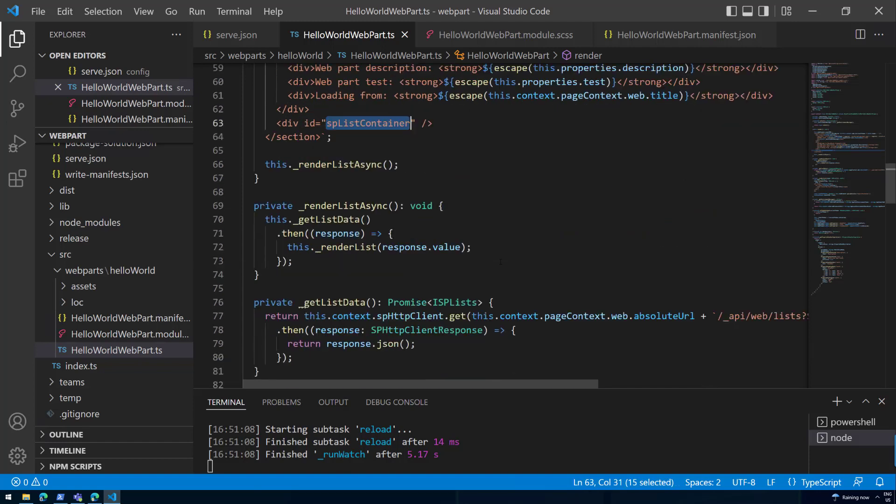
scroll("down", 3)
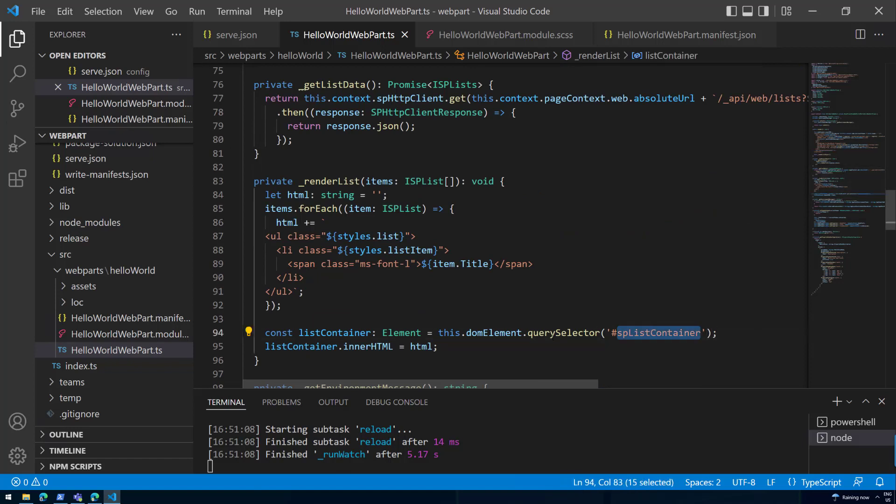
mouse_move(495, 333)
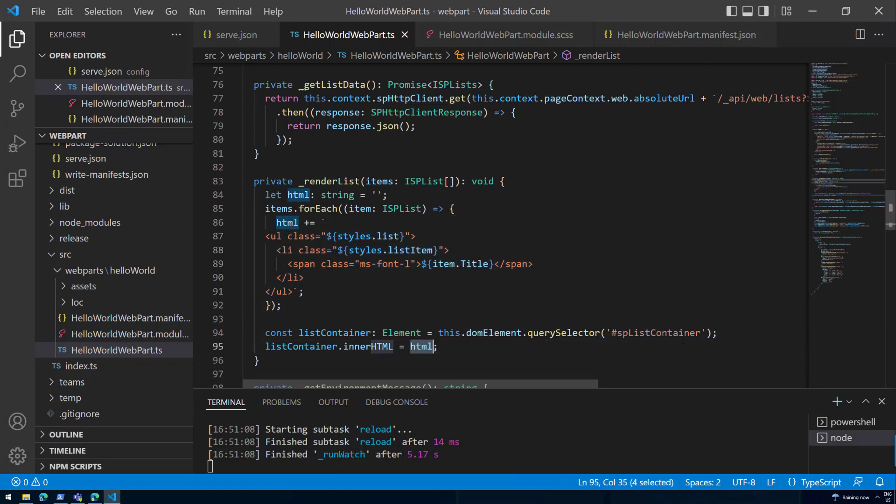
double_click(368, 346)
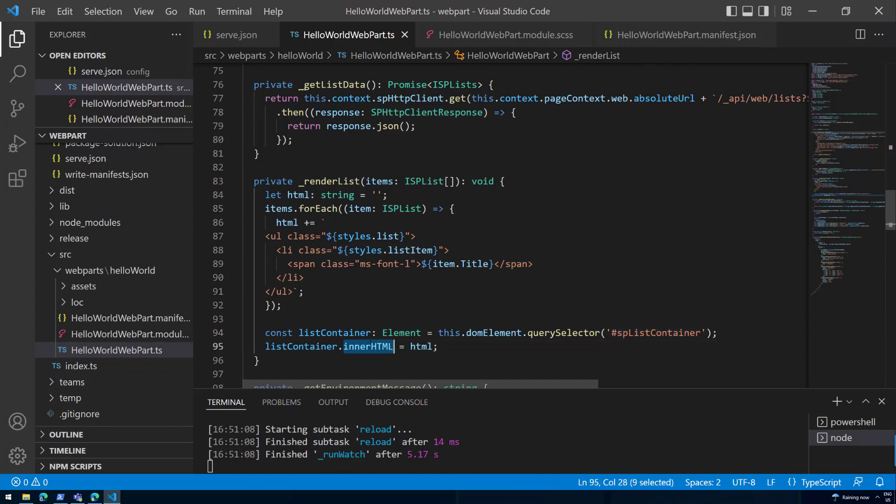
scroll("up", 3)
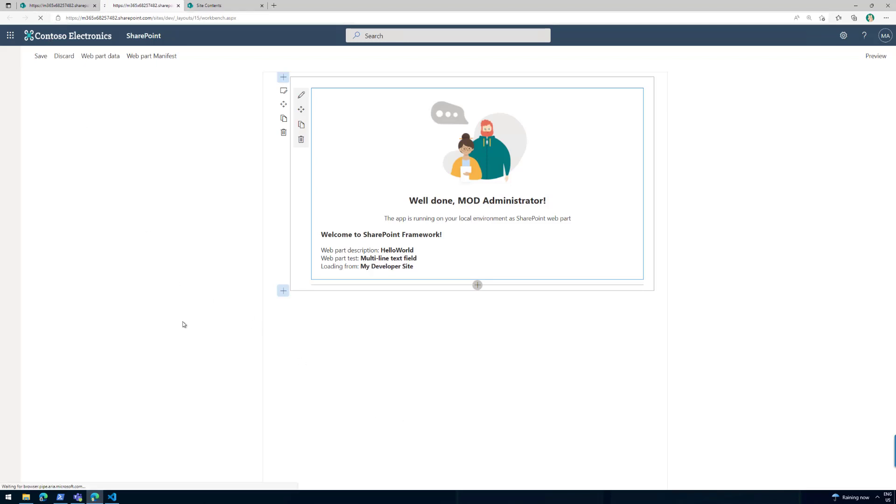
Reload the workbench so the web part lists Documents, Form Templates, Site Assets, Site Pages and Style Library
left_click(40, 18)
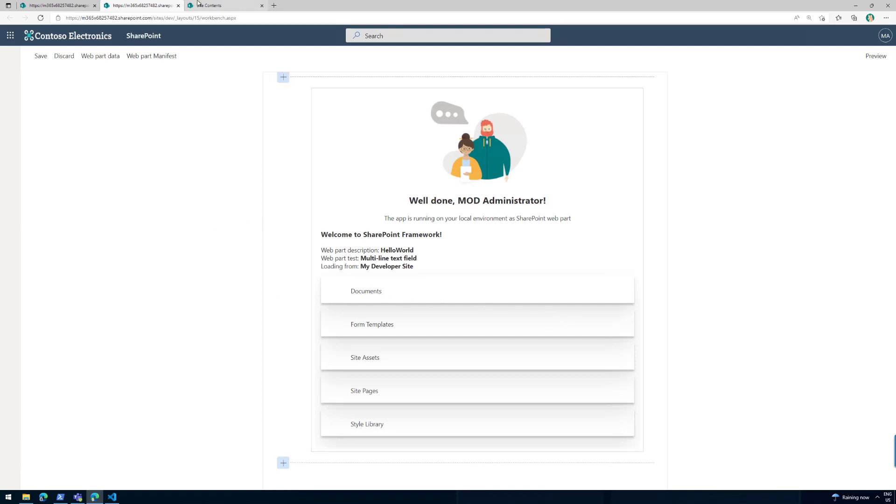
left_click(223, 6)
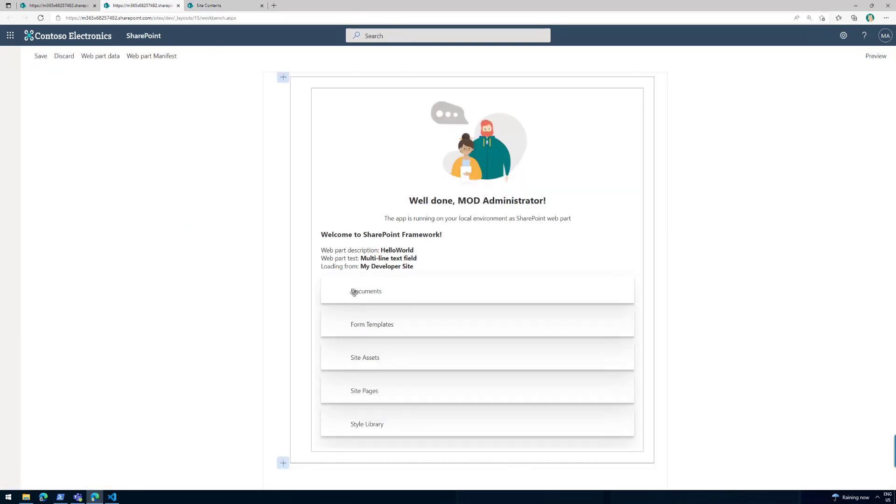
mouse_move(513, 426)
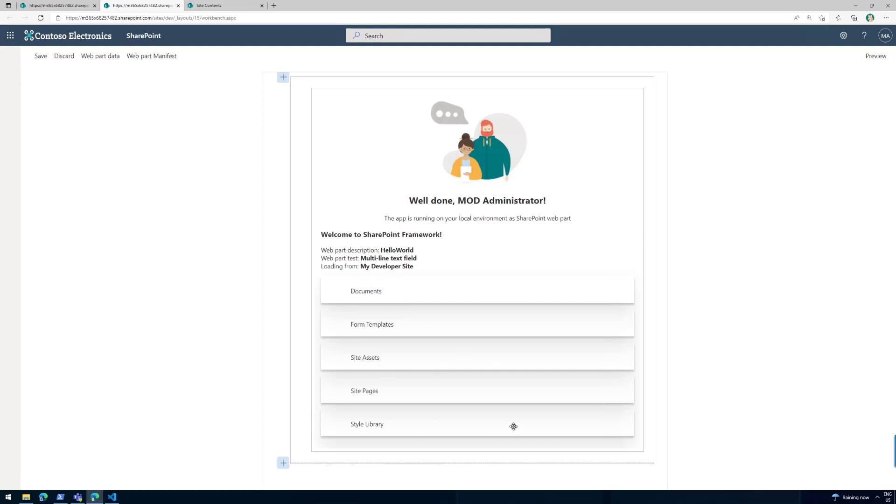
mouse_move(323, 310)
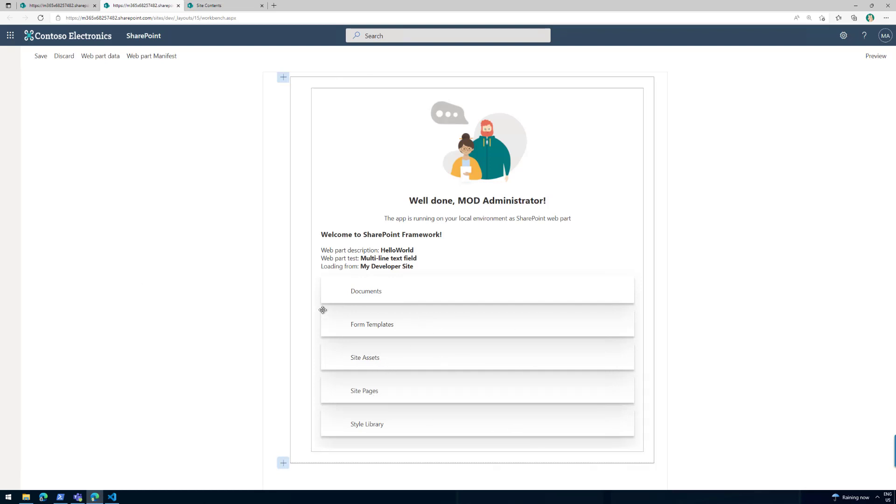
key("alt+tab")
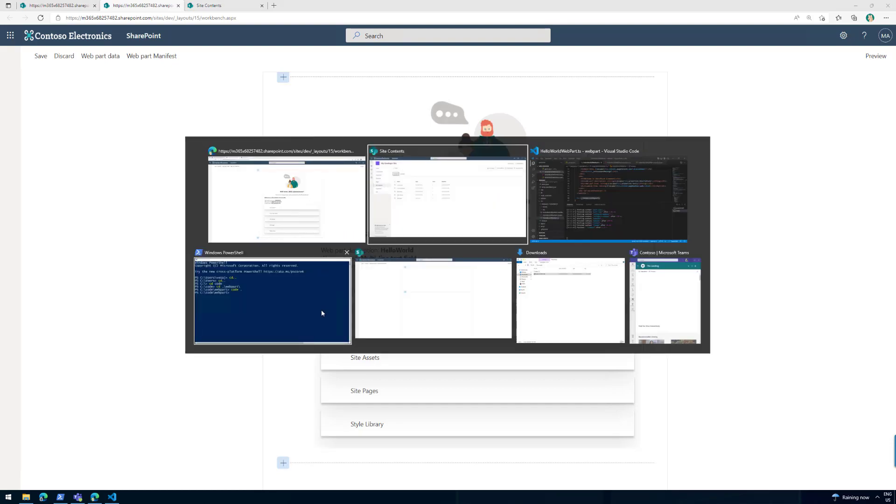
Show the $filter=Hidden eq false query in _getListData, then return to the workbench listing
left_click(609, 196)
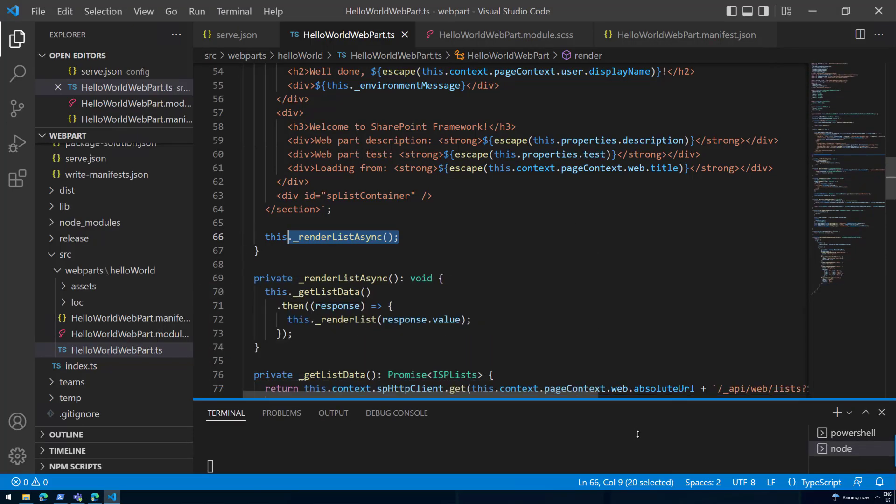
scroll("down", 3)
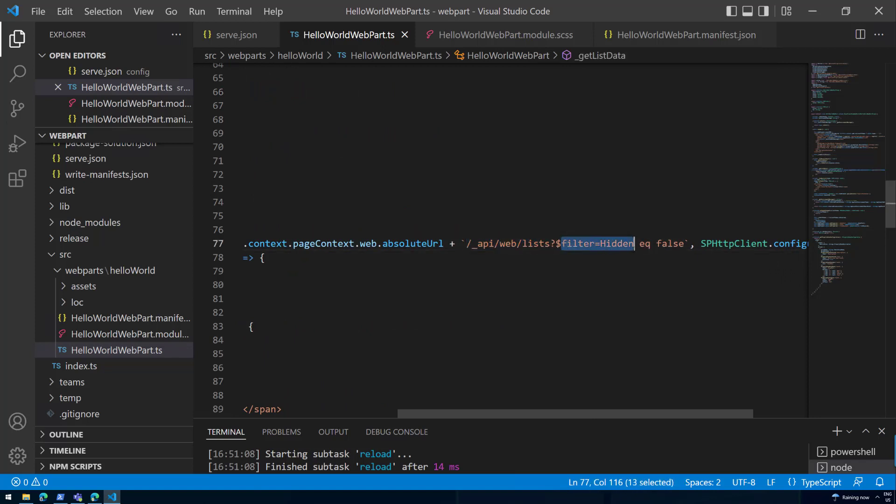
left_click(661, 244)
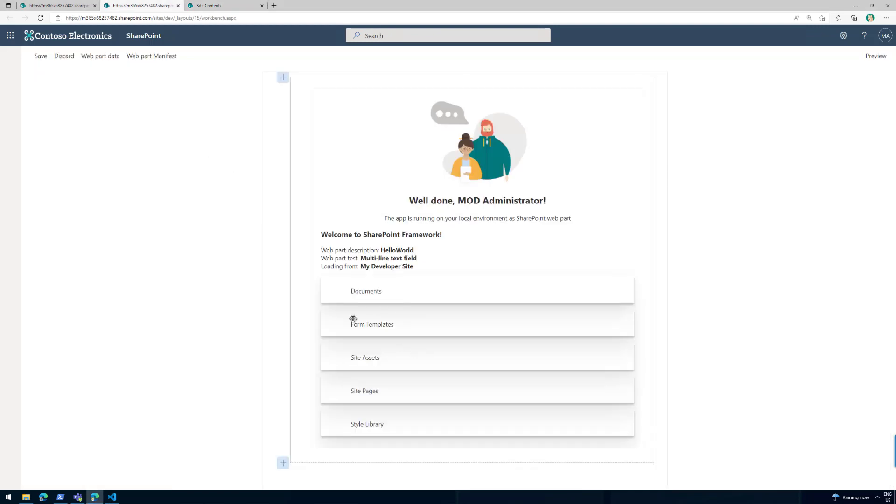
mouse_move(482, 250)
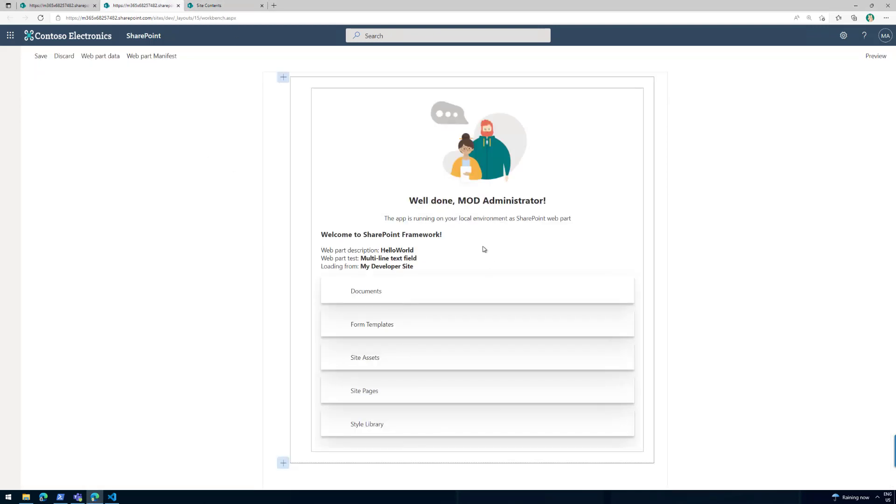
mouse_move(755, 34)
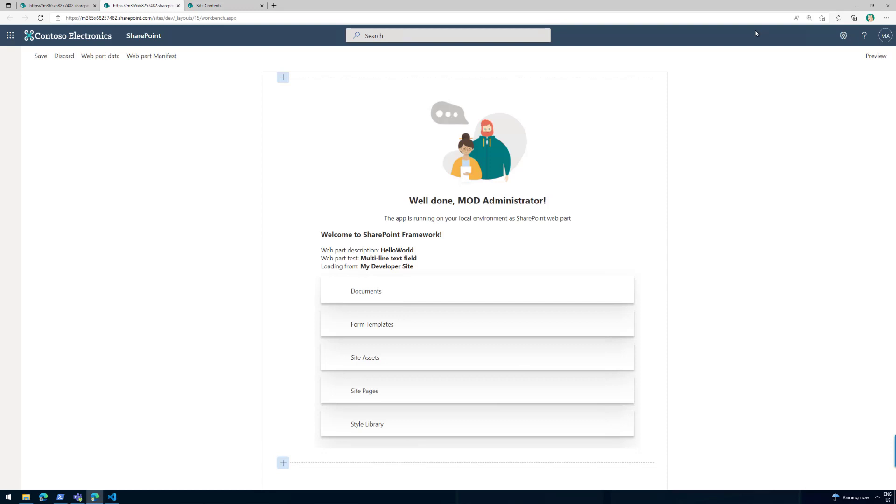
Switch via VS Code to the My Developer Site contents page showing its five libraries
key("alt+tab")
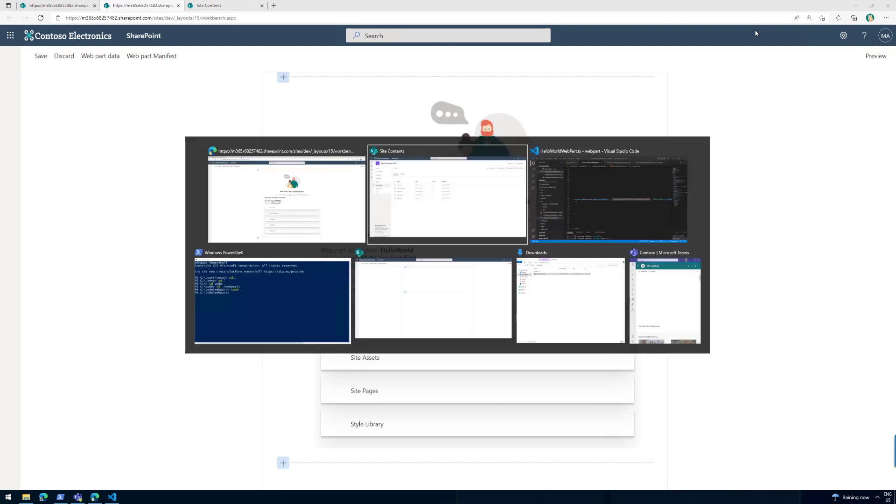
left_click(607, 194)
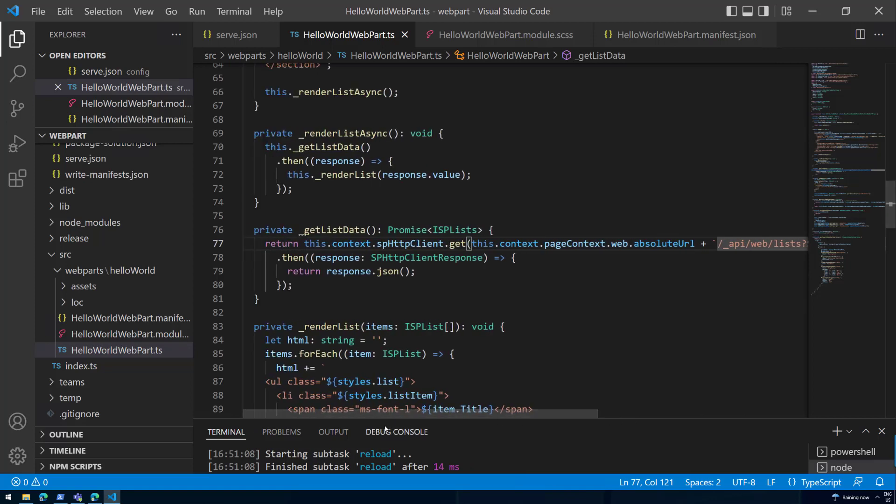
mouse_move(397, 432)
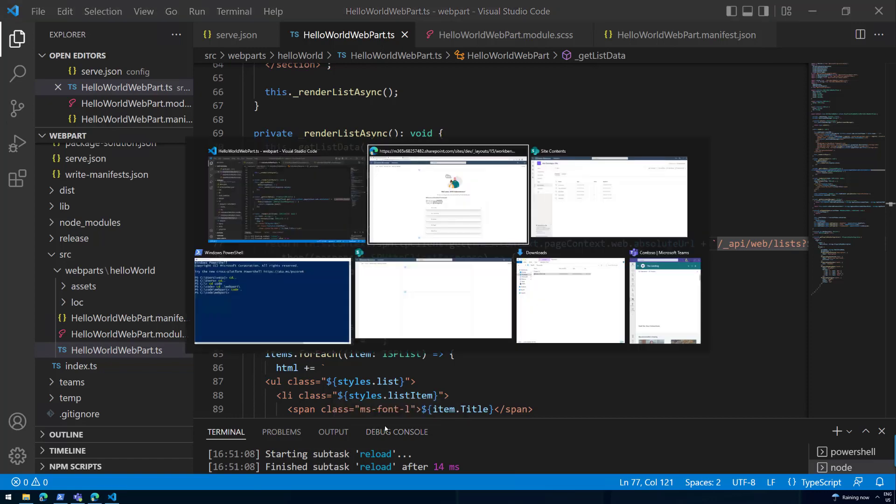
left_click(608, 197)
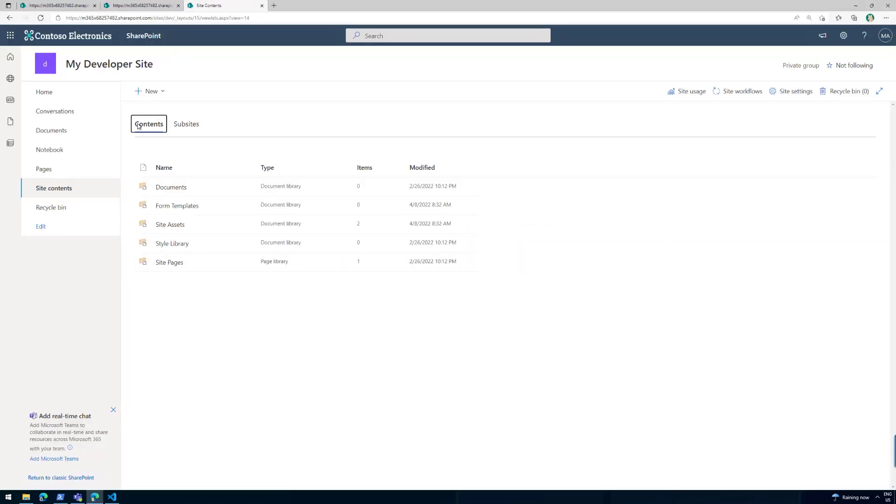
Create a blank list named 'The Awesome List' on the site, then return to the workbench tab
left_click(149, 91)
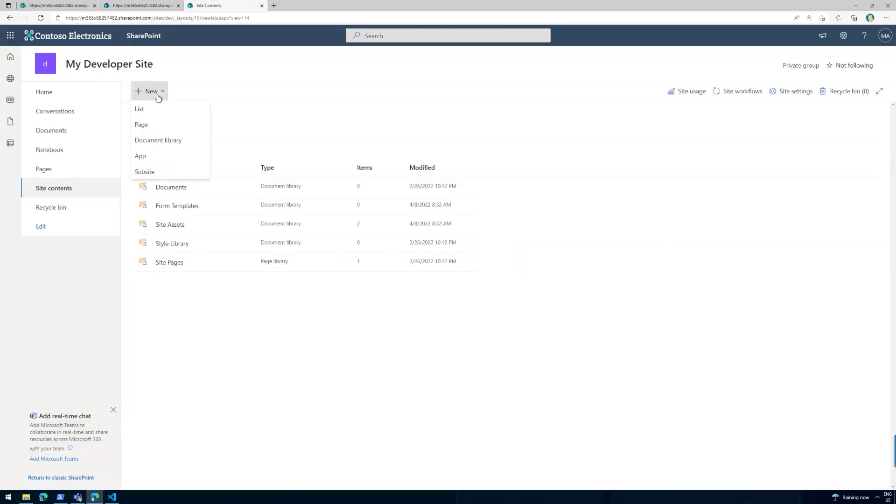
mouse_move(139, 108)
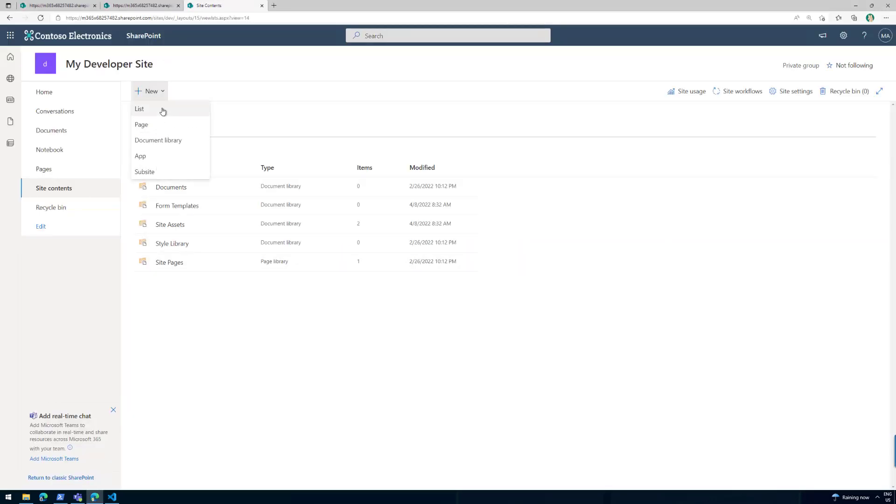
left_click(139, 108)
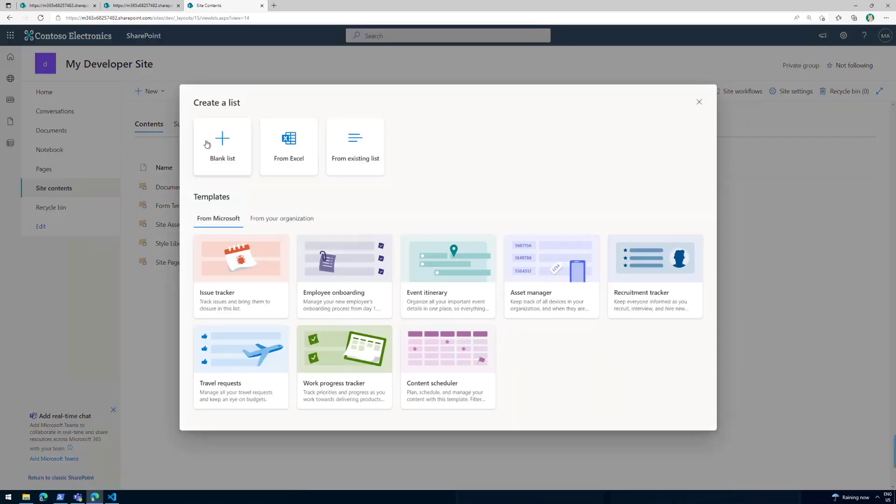
left_click(222, 145)
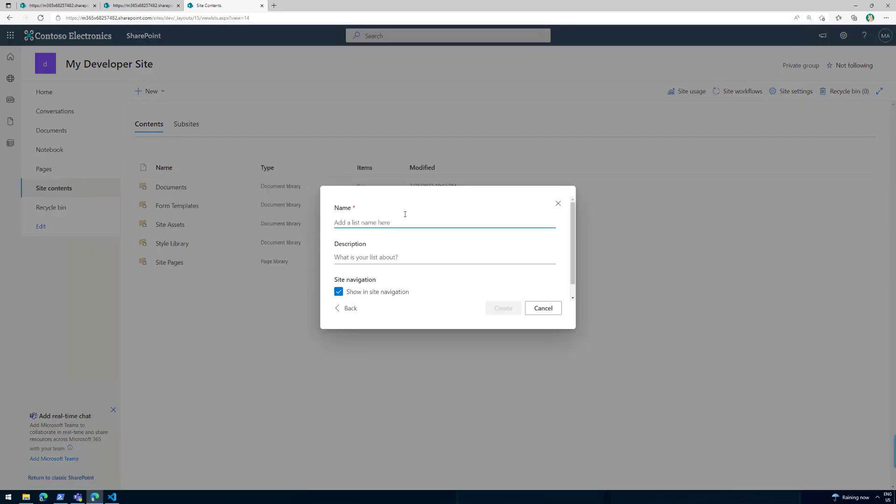
type("The Awesome List")
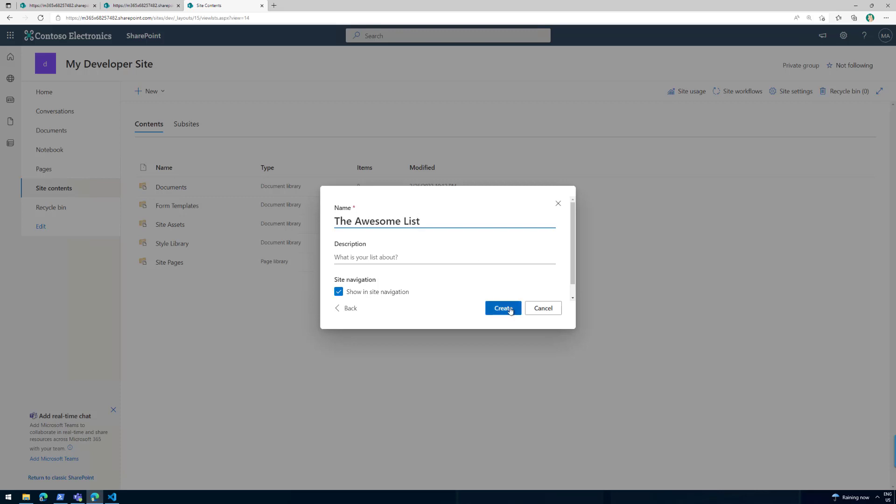
left_click(502, 308)
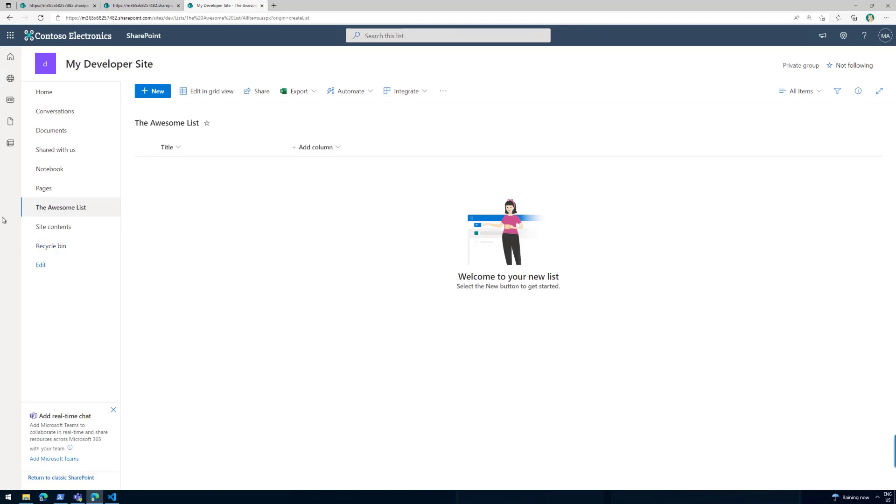
left_click(53, 226)
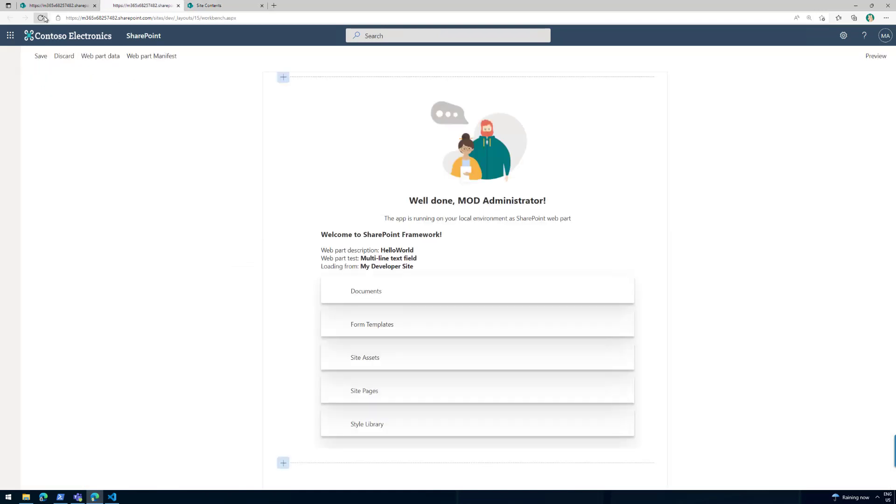
Reload the workbench so The Awesome List appears as a sixth entry, then return to VS Code
left_click(40, 17)
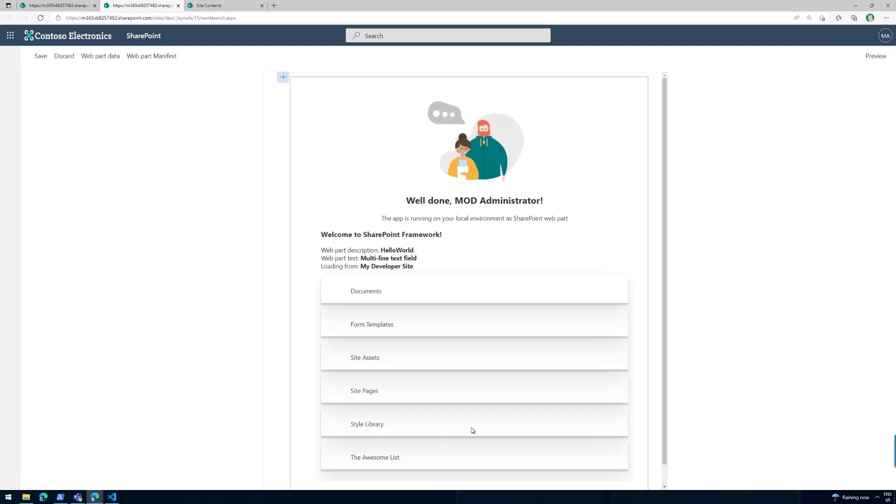
mouse_move(482, 464)
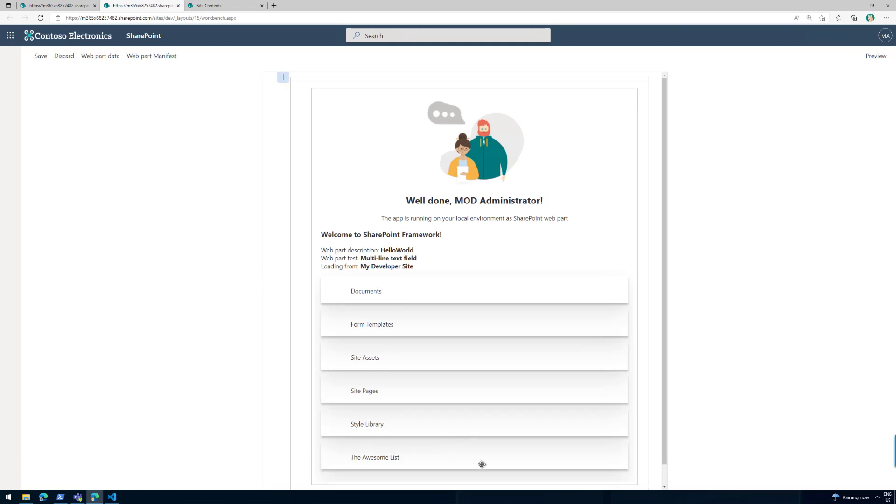
mouse_move(842, 36)
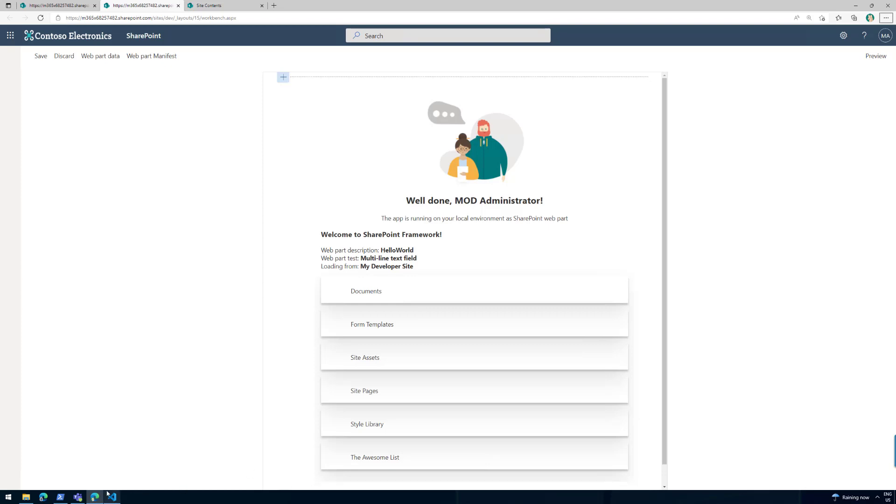
left_click(112, 496)
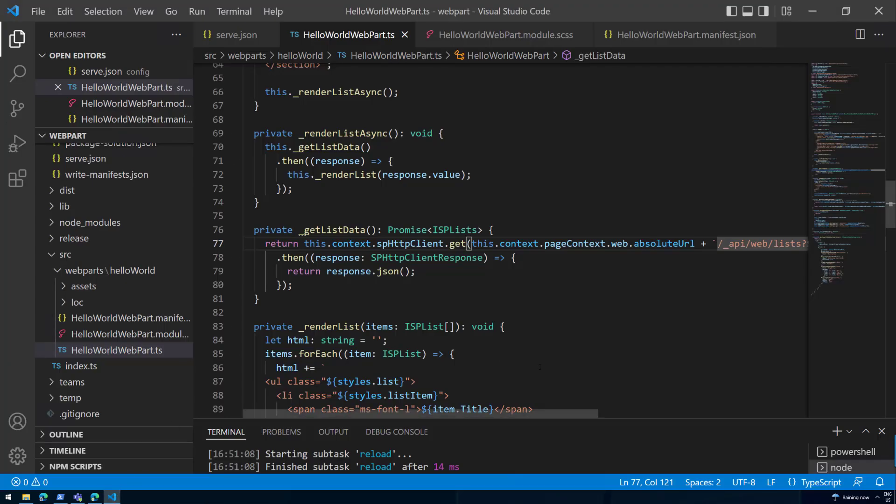